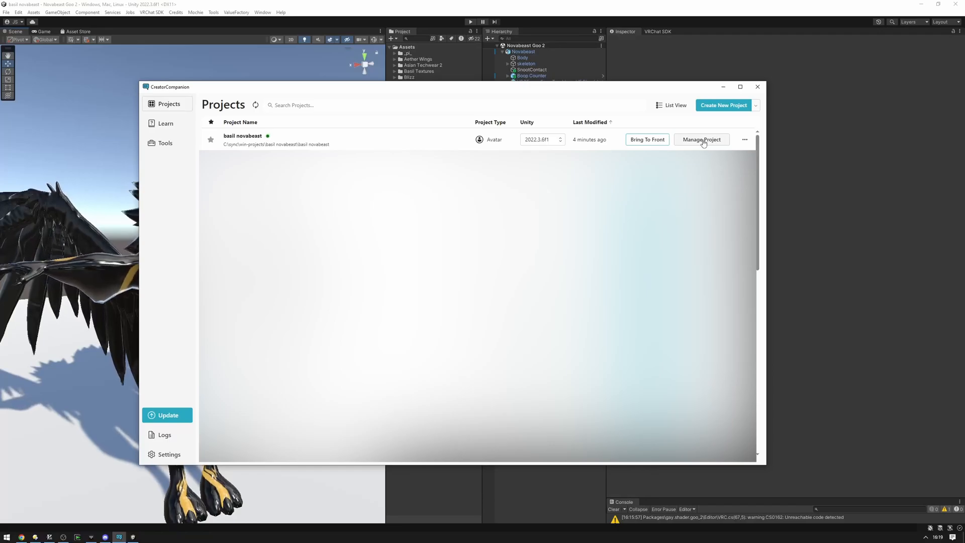
Add the AudioLink package to the avatar project from Manage Packages.
click(701, 139)
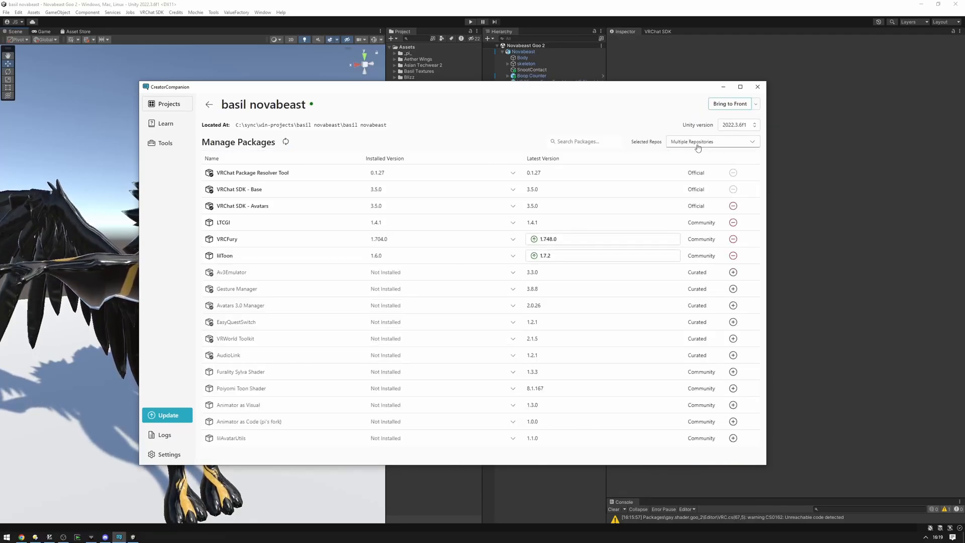
click(711, 142)
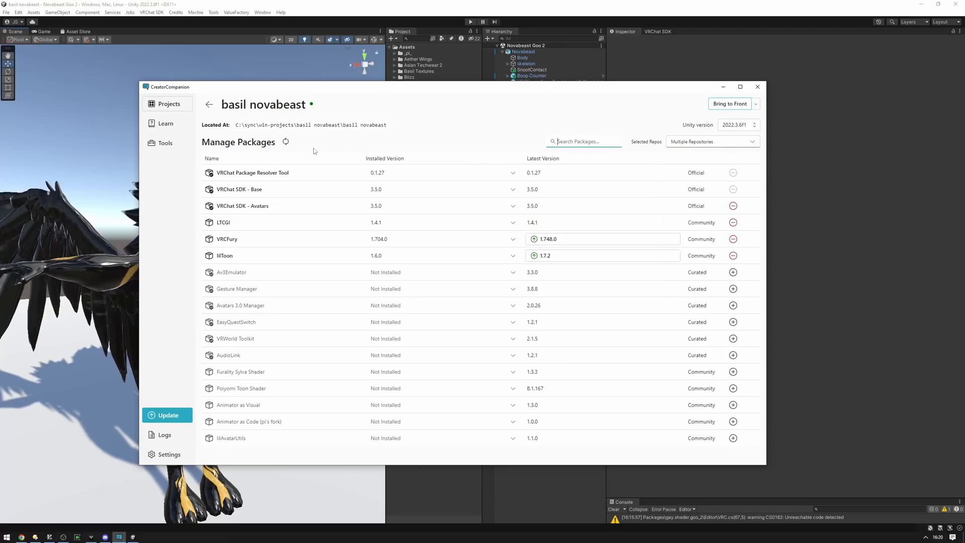
mouse_move(228, 355)
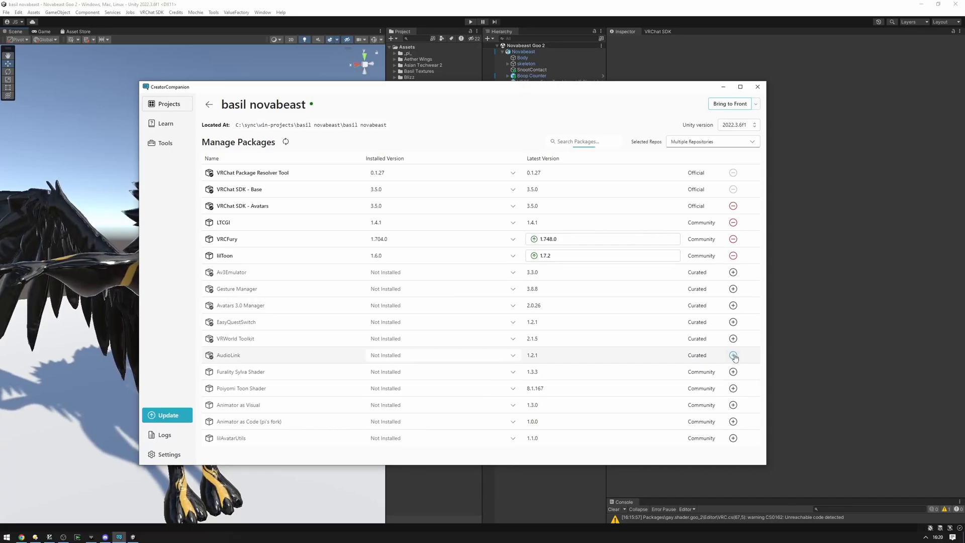
click(733, 358)
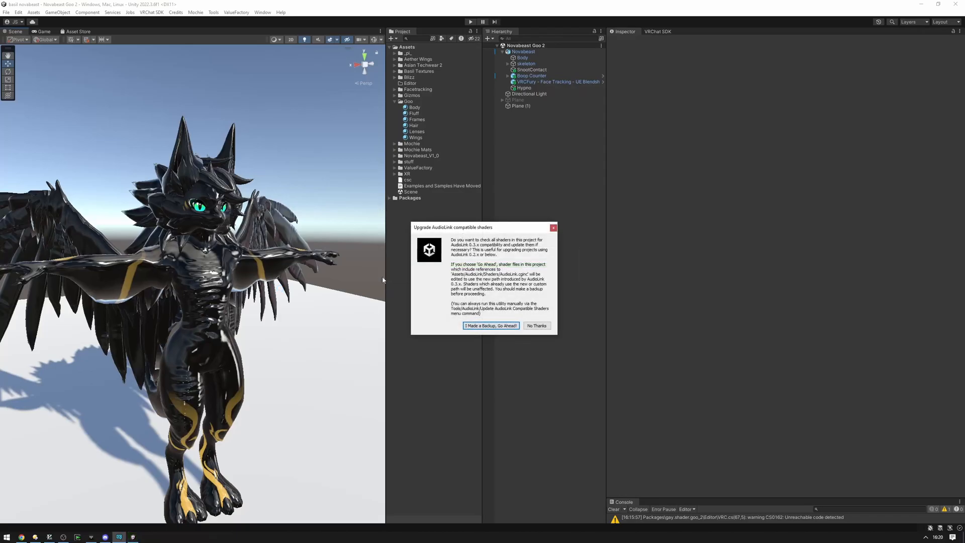
mouse_move(413, 355)
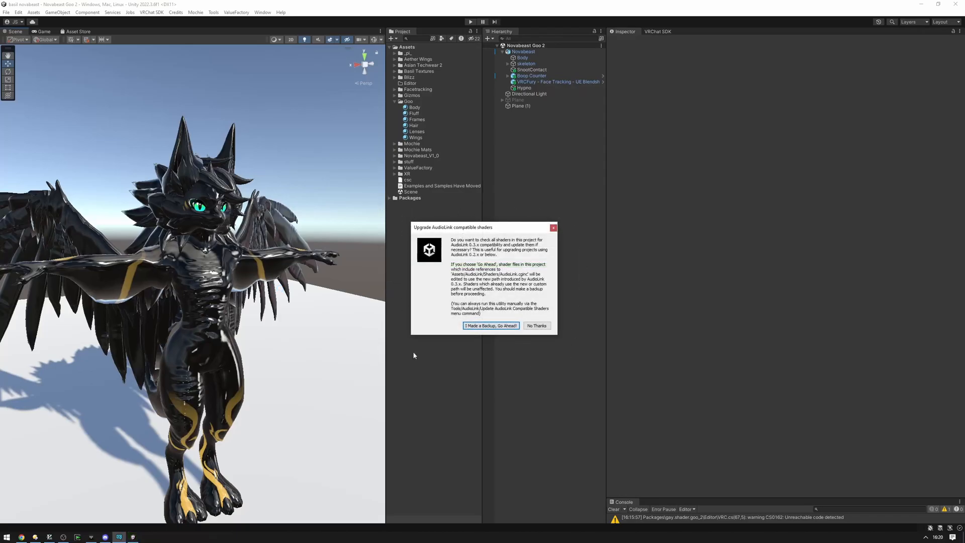
mouse_move(564, 225)
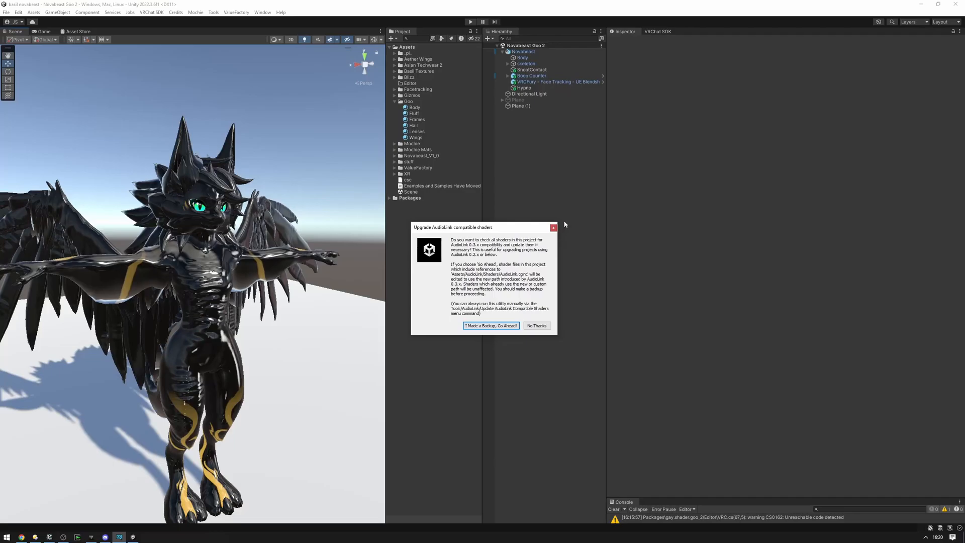
mouse_move(553, 248)
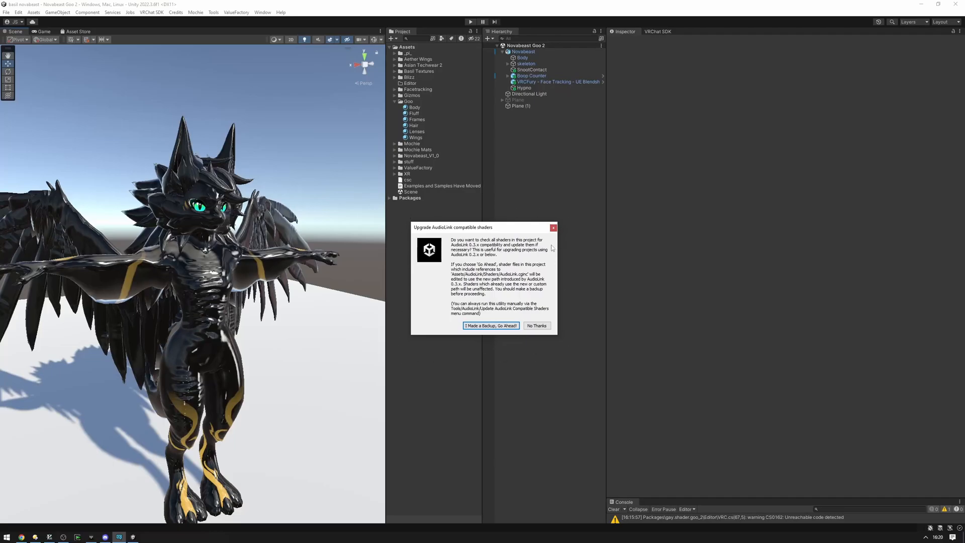
mouse_move(535, 337)
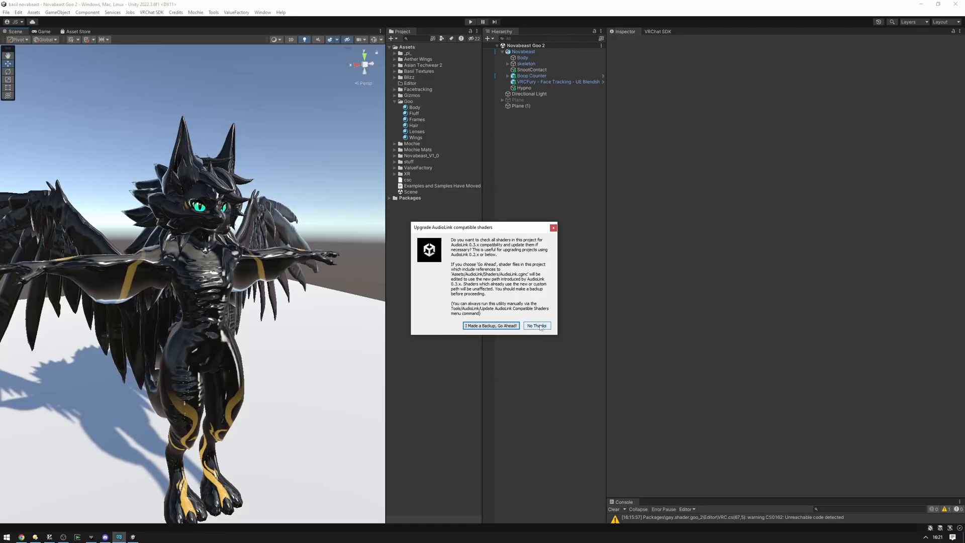
mouse_move(441, 288)
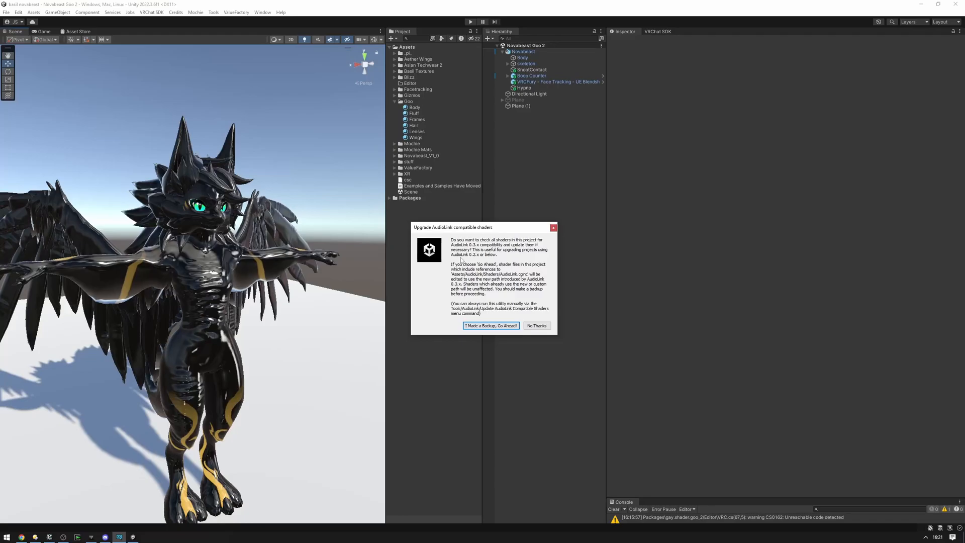
Dismiss the 'Upgrade AudioLink compatible shaders' prompt.
click(536, 325)
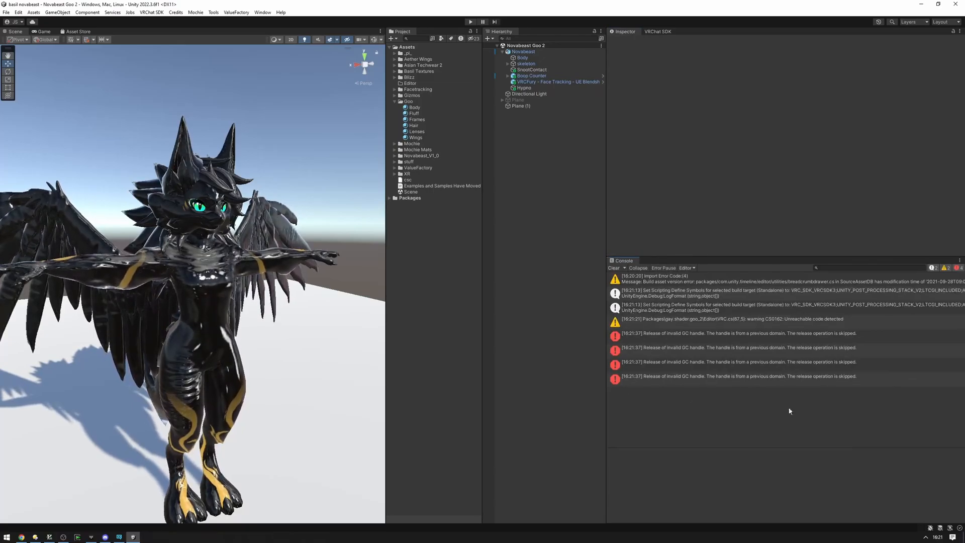
Clear the console and browse to Packages > AudioLink > Runtime in the Project panel.
click(739, 347)
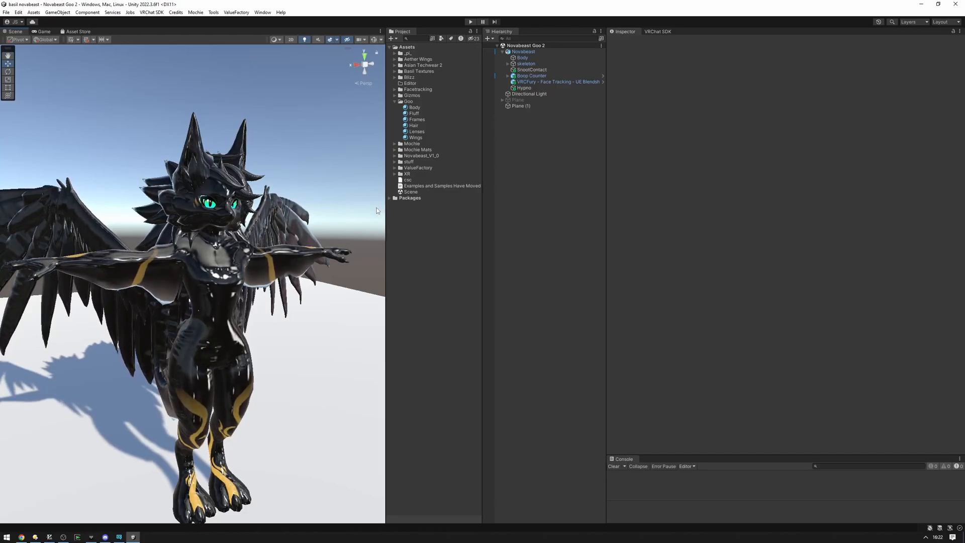
click(395, 198)
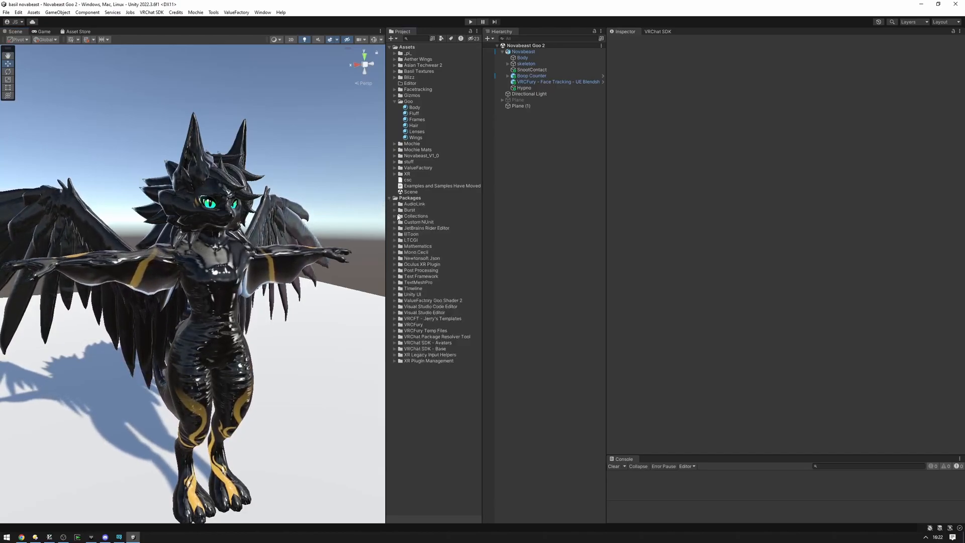
click(394, 204)
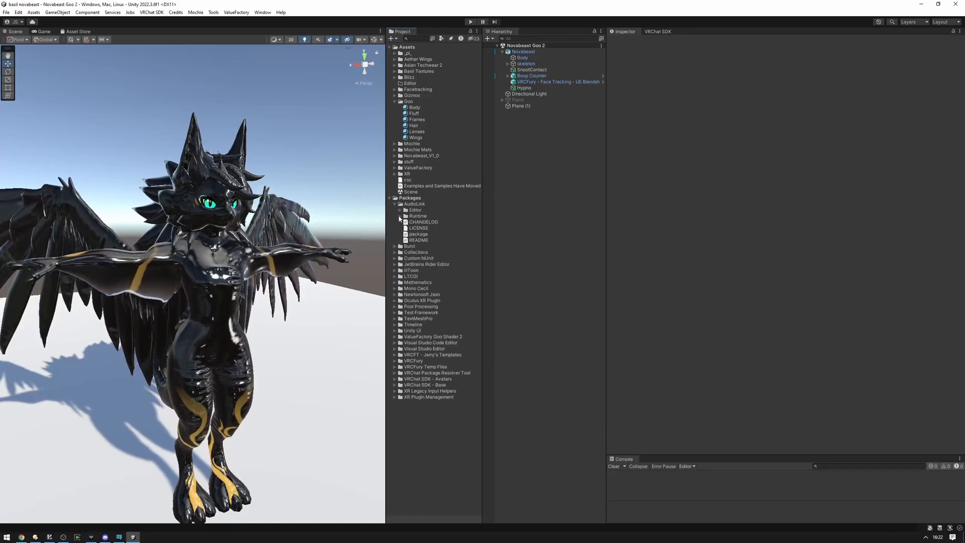
click(395, 215)
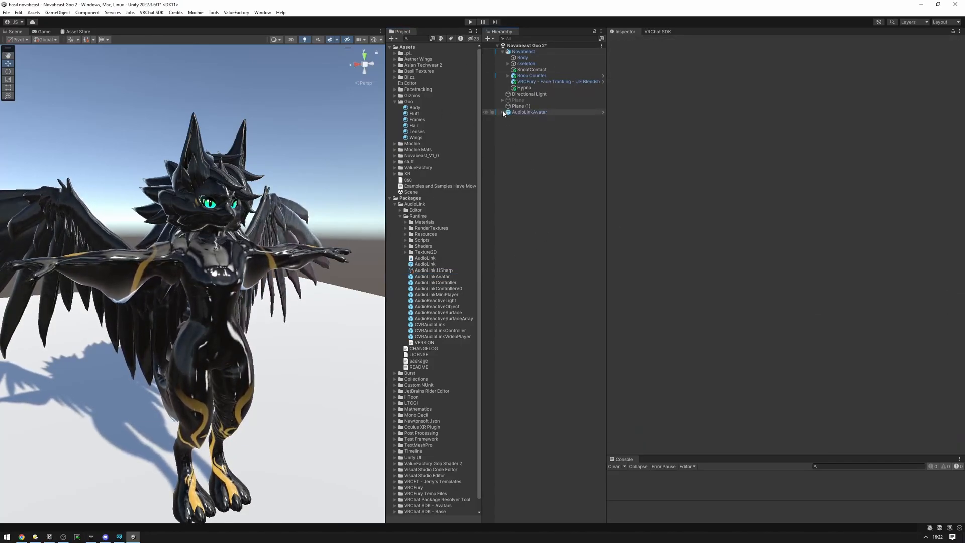
Place the AudioLinkAvatar prefab in the Hierarchy and inspect its AudioLinkYtdlpPlayer child.
click(498, 112)
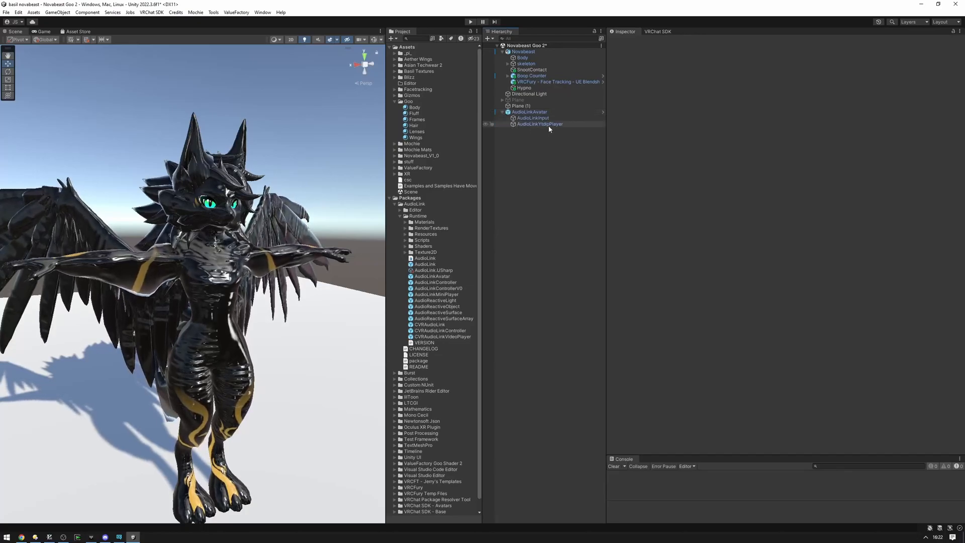
click(540, 124)
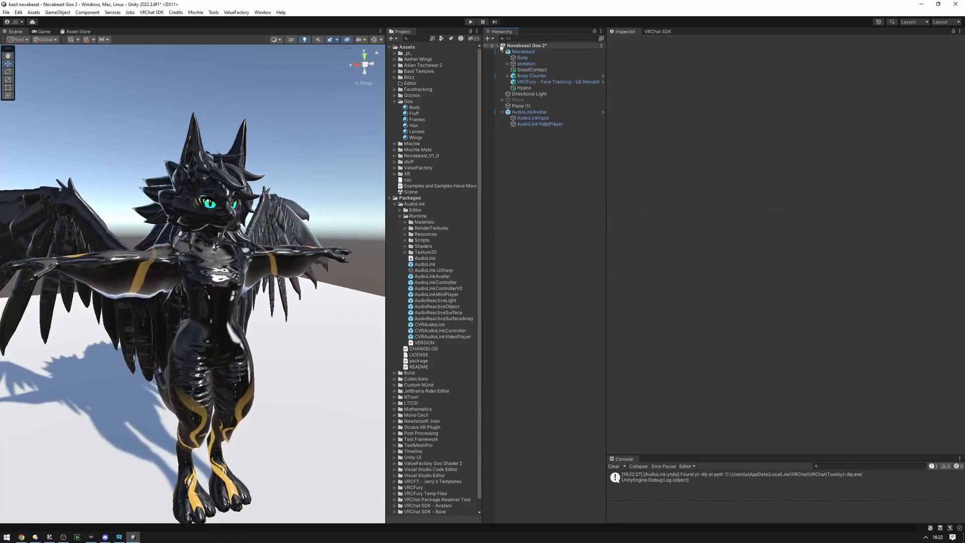
click(539, 124)
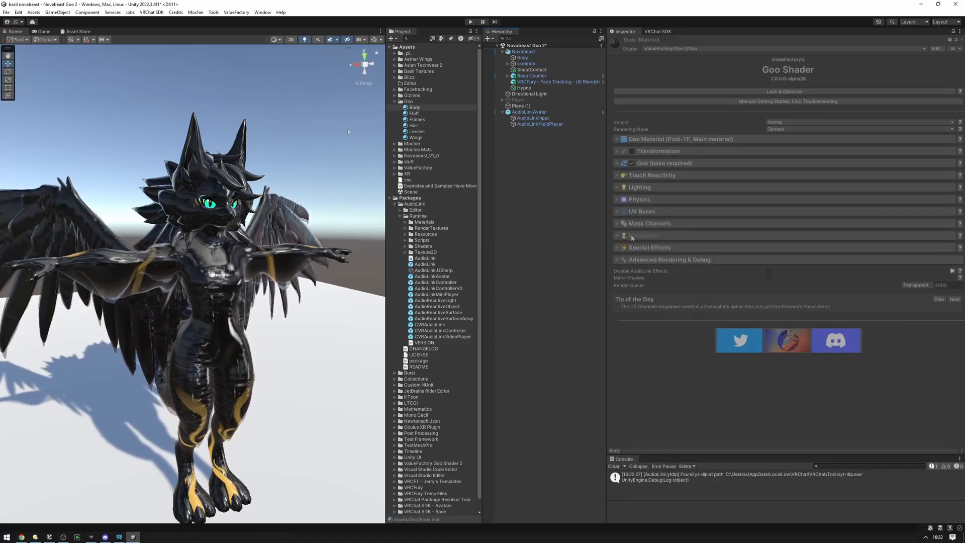
Expand the Goo Shader's Modulation section and skim its Manual/FAQ documentation window.
click(643, 235)
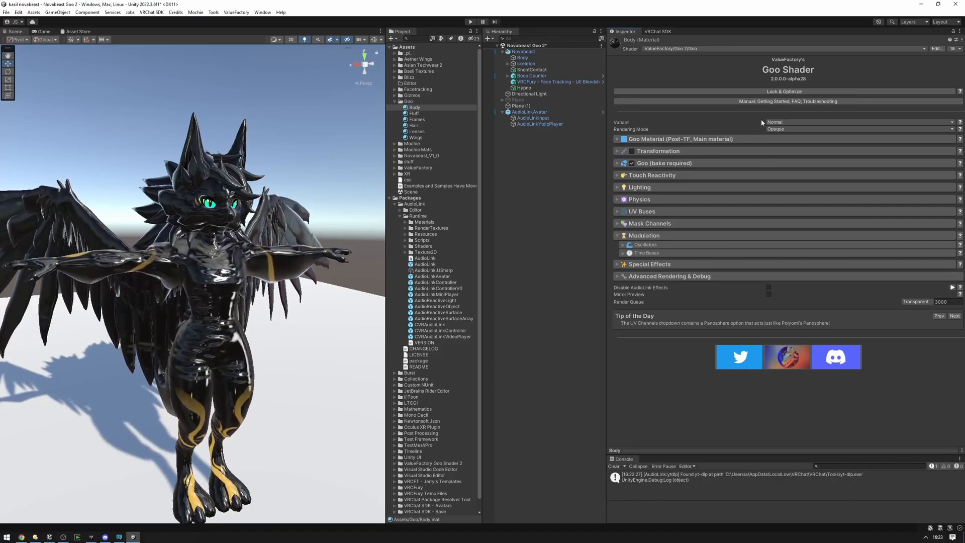
click(784, 100)
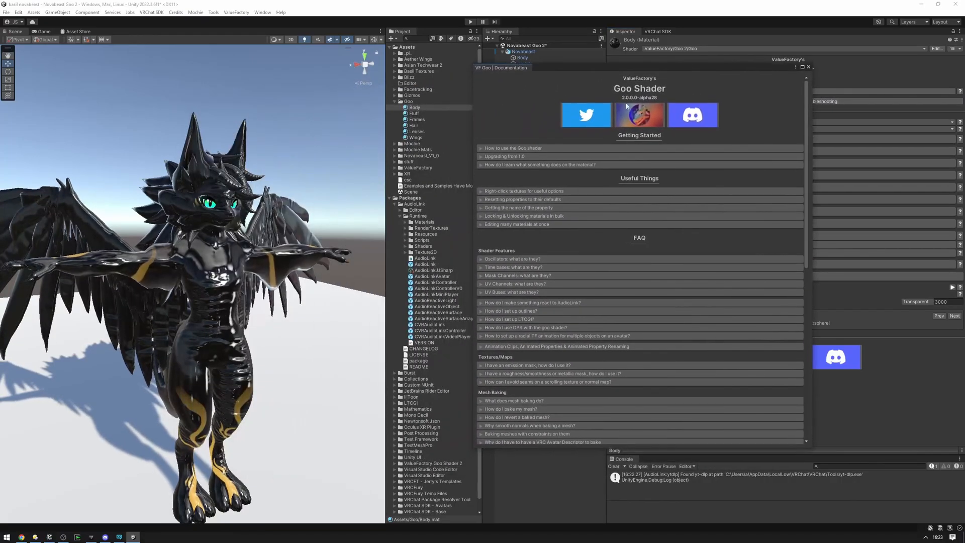
scroll(down, 3)
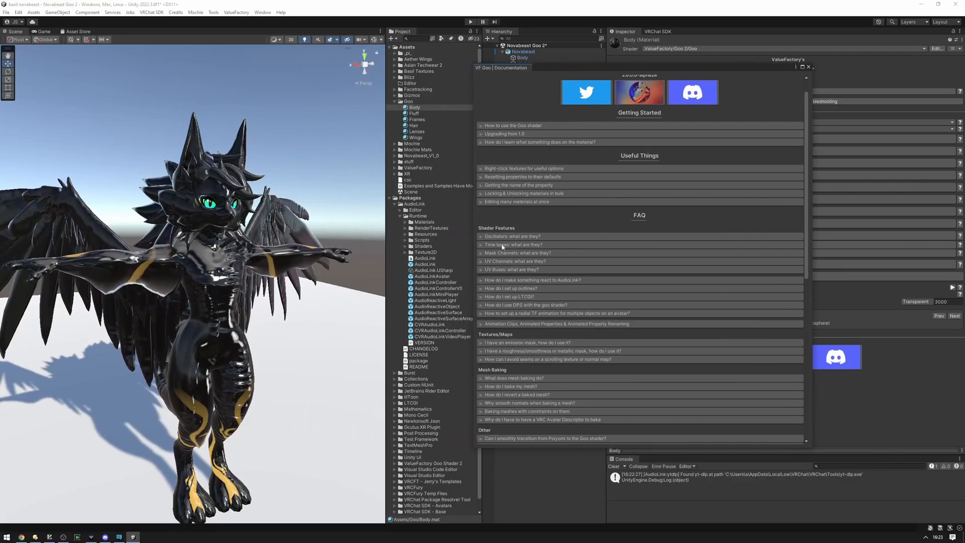
scroll(down, 3)
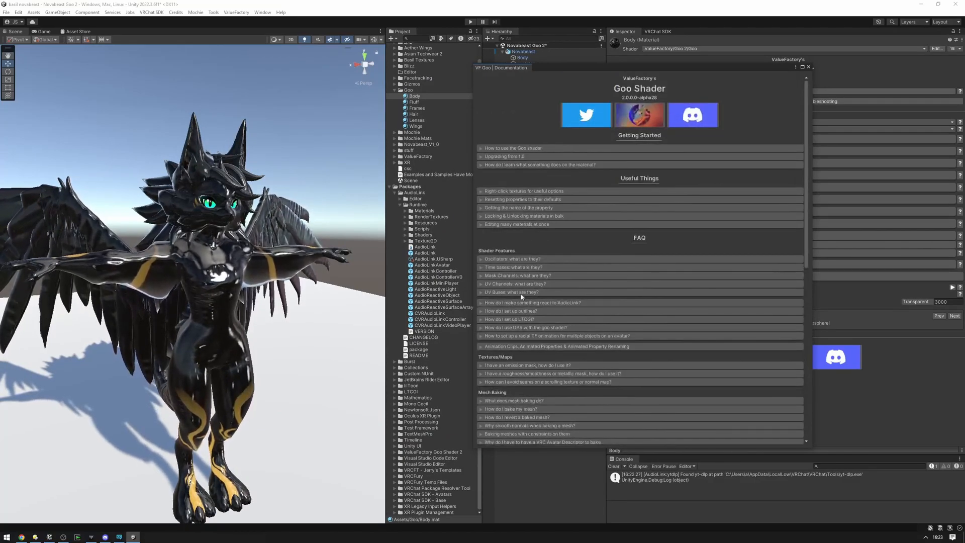
scroll(down, 3)
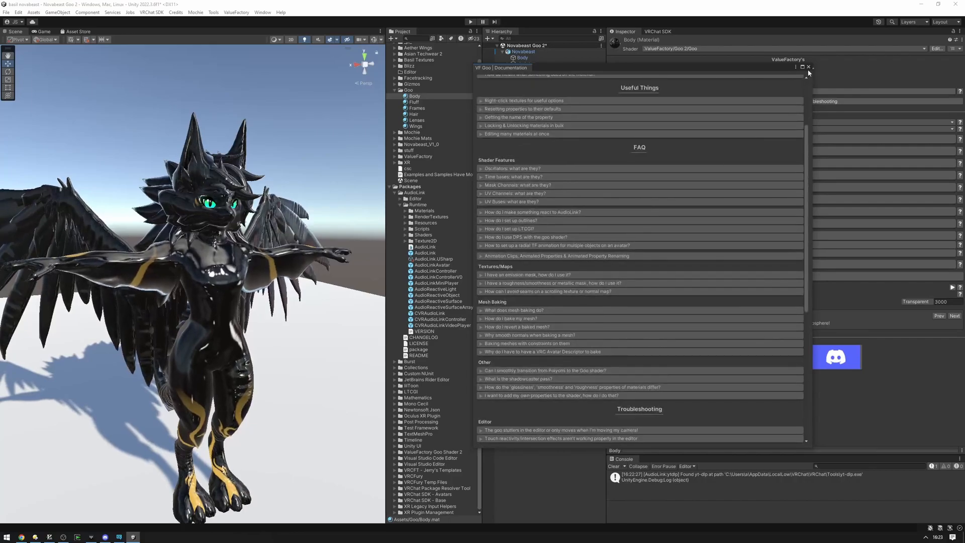
click(811, 68)
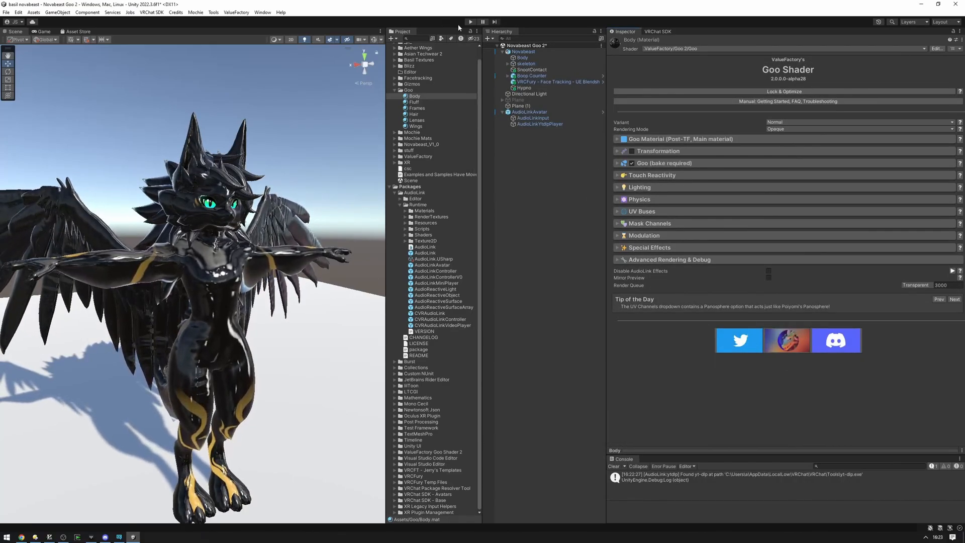
Enter Play mode and inspect a no-audio-listener console warning.
click(469, 21)
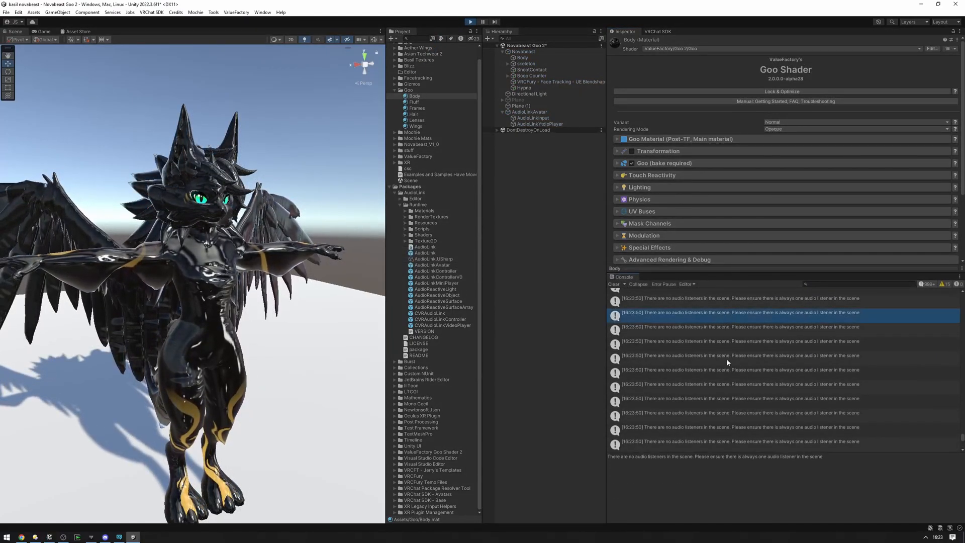
click(739, 355)
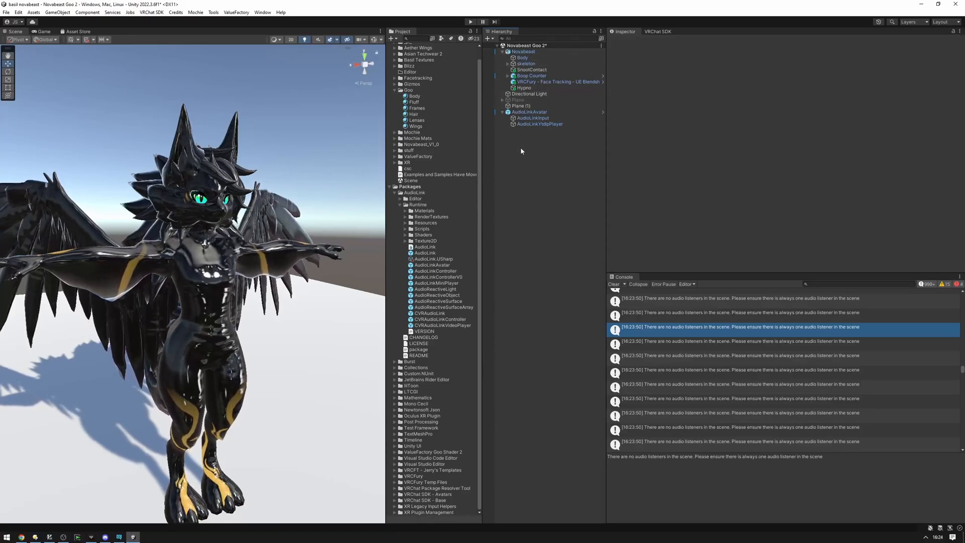
Create a Camera object in the scene and give it an Audio Listener component.
right_click(522, 151)
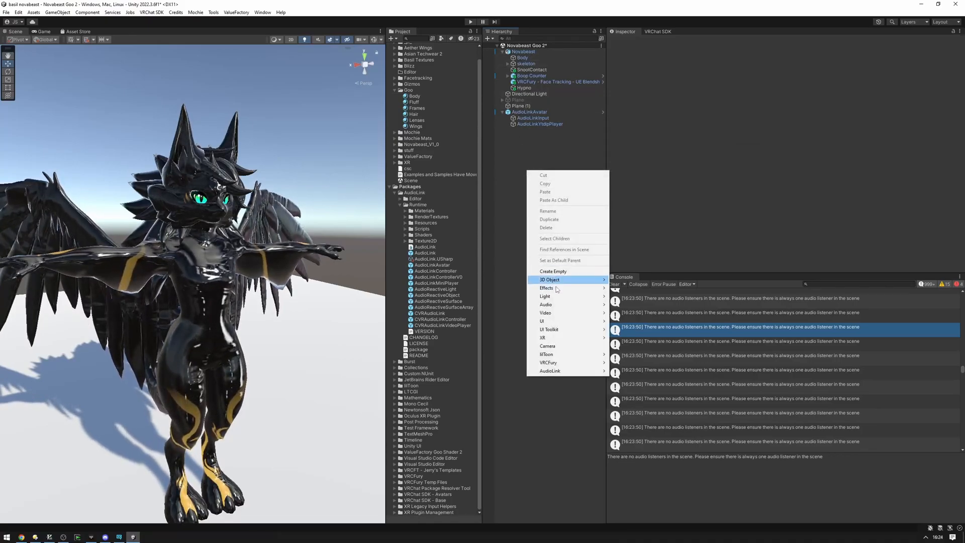
click(547, 344)
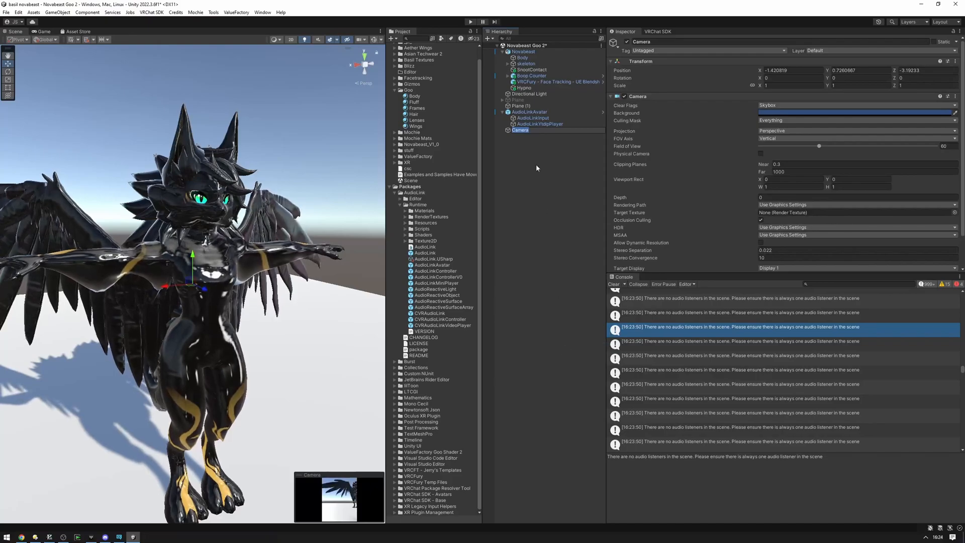
scroll(down, 3)
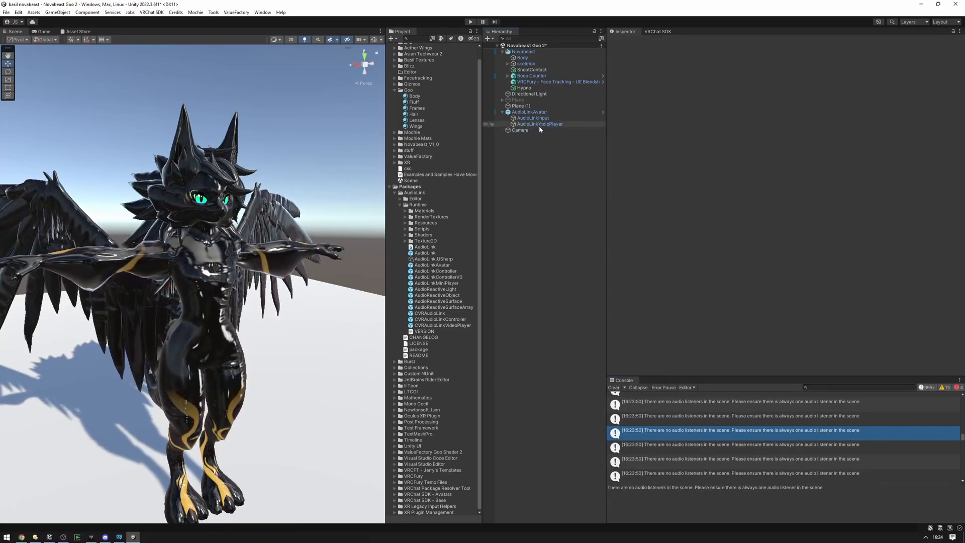
click(520, 130)
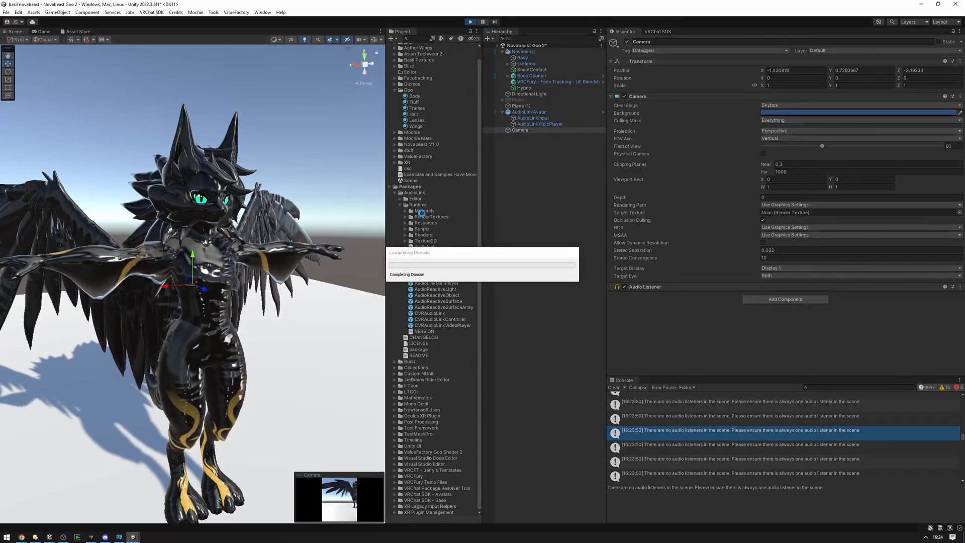
click(413, 97)
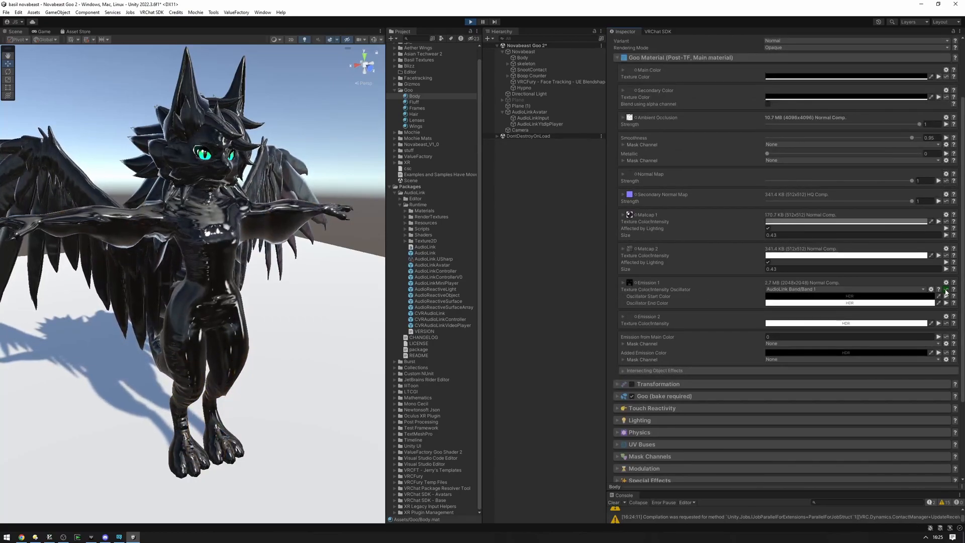
Drive Emission 1 from AudioLink Band 1 (Bass) with smoothing enabled and default value 1.
scroll(down, 3)
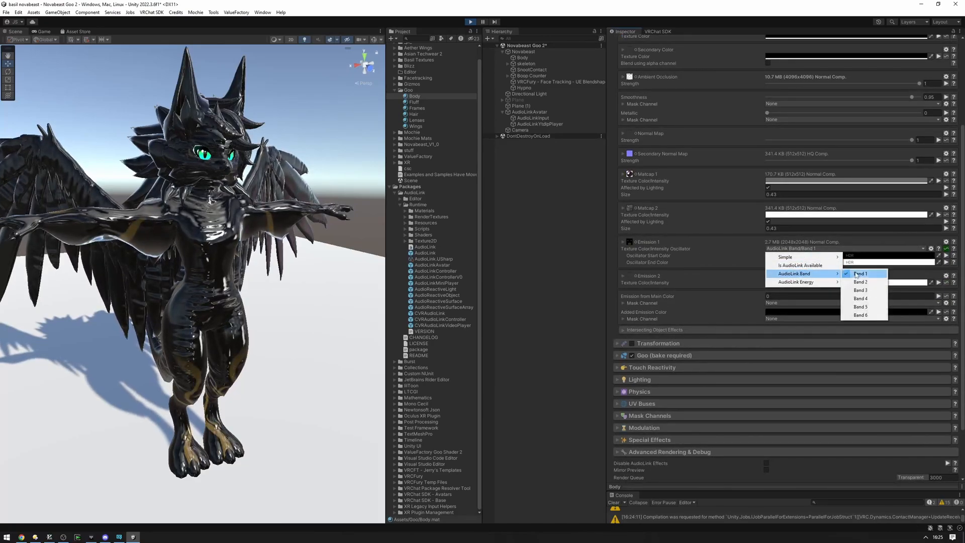
click(860, 273)
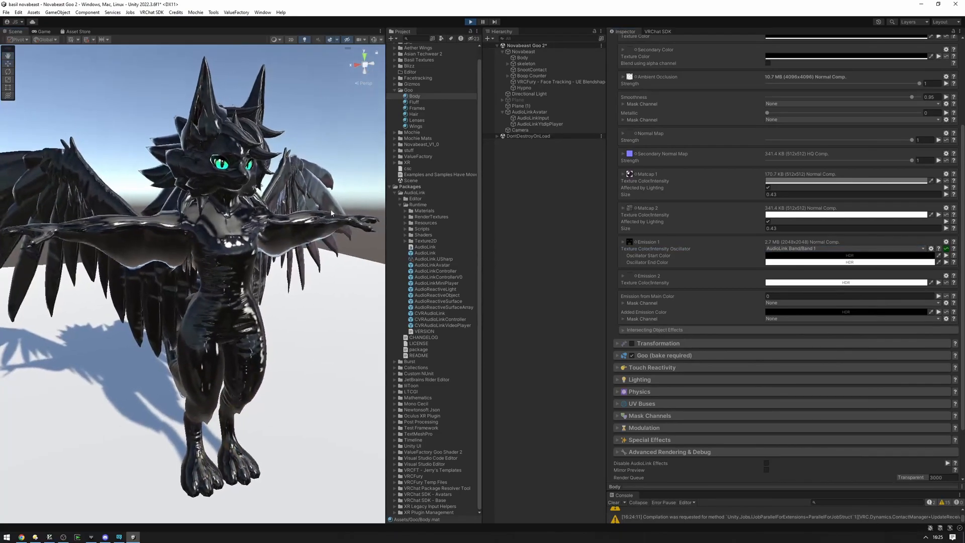
scroll(down, 3)
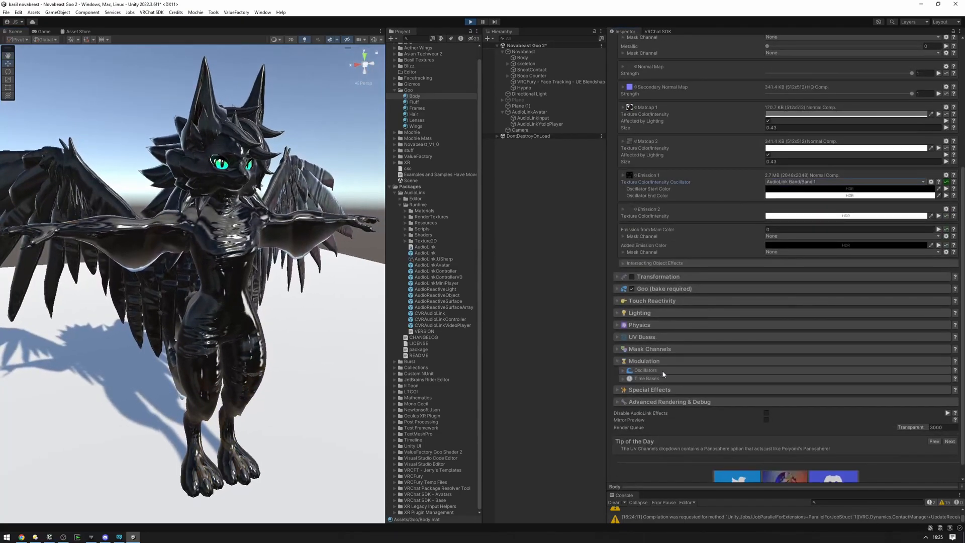
click(643, 369)
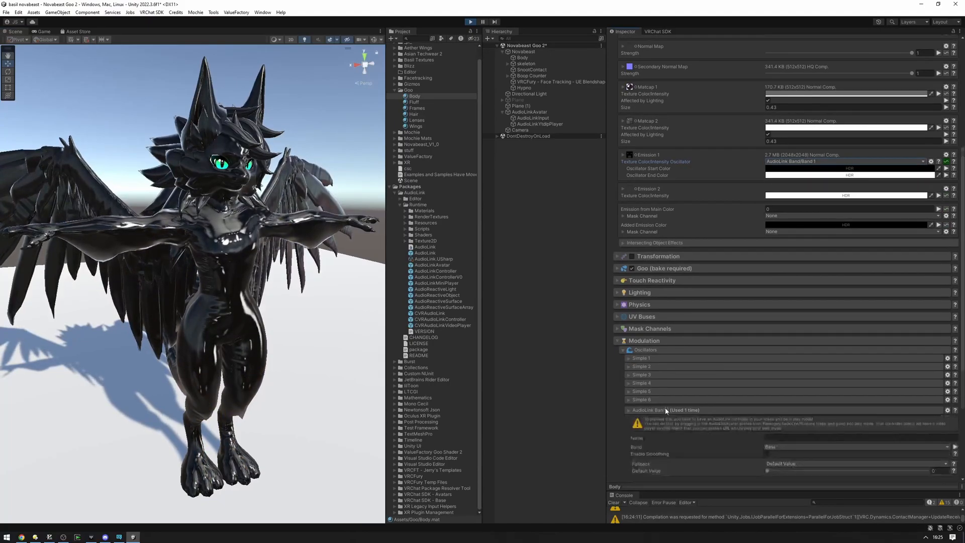
scroll(down, 3)
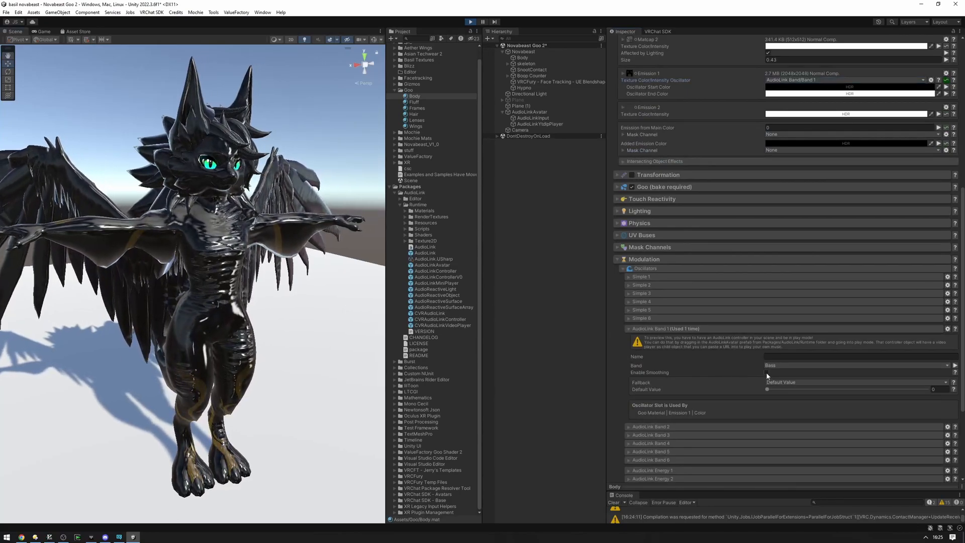
click(767, 375)
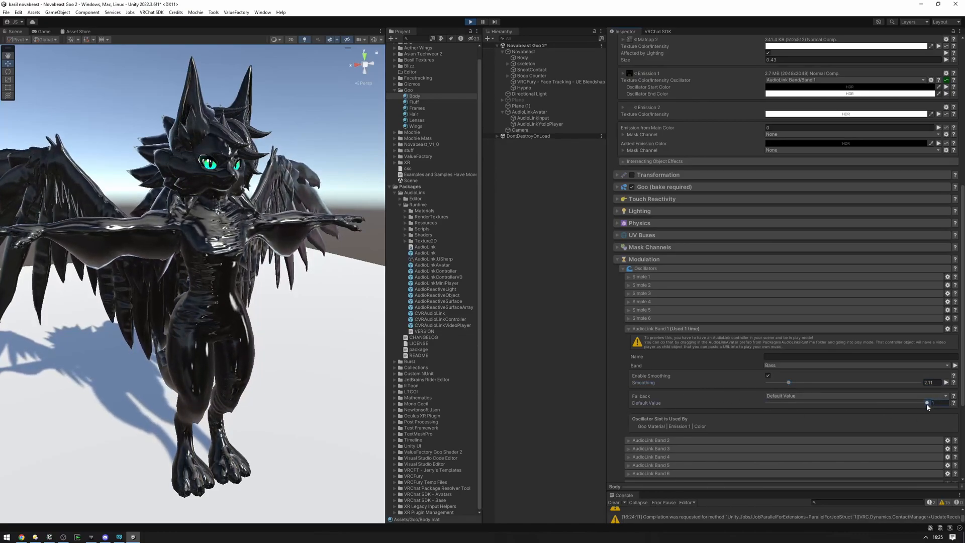
scroll(up, 3)
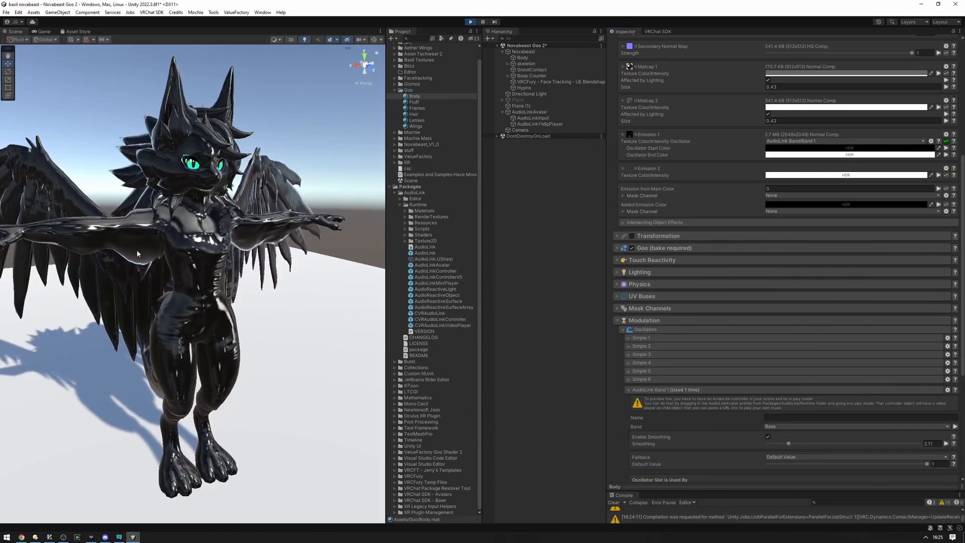
scroll(down, 3)
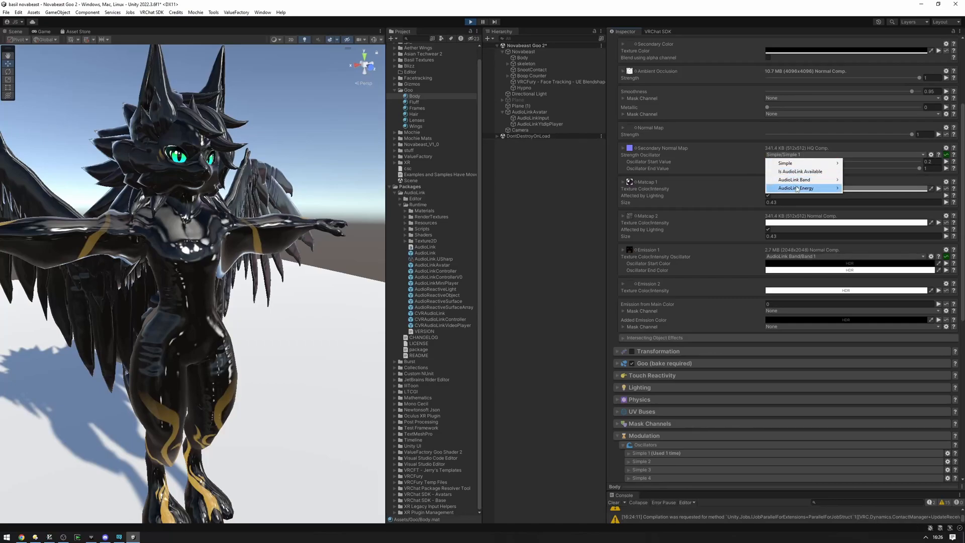
Drive Secondary Normal Map Strength from AudioLink Energy 1 and rename Band 1 'Bass Smoothed'.
click(796, 188)
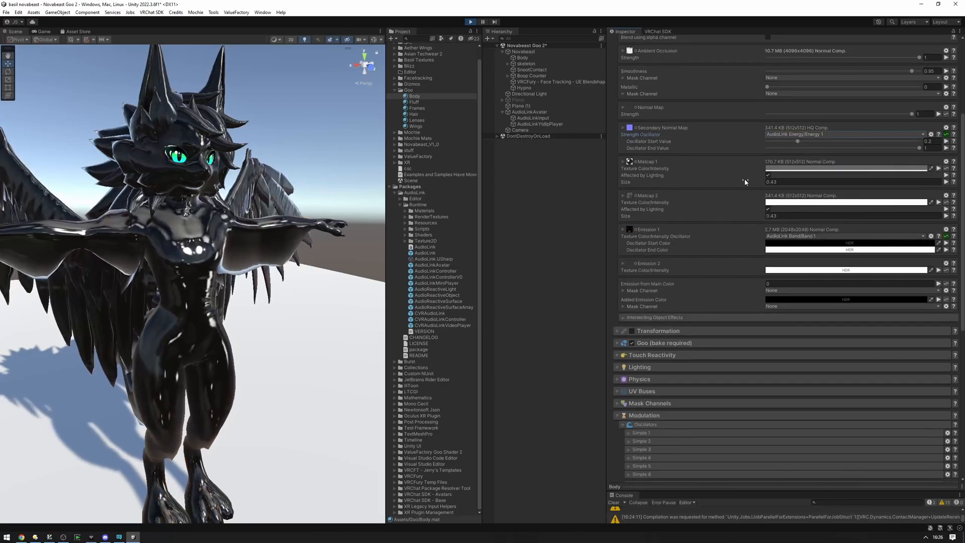
scroll(down, 3)
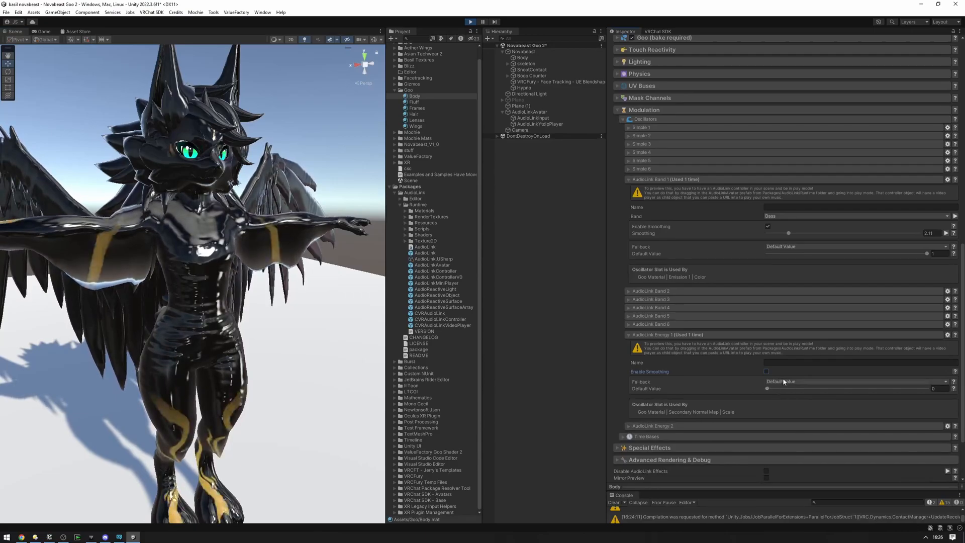
scroll(up, 3)
text(Bass Smoothed)
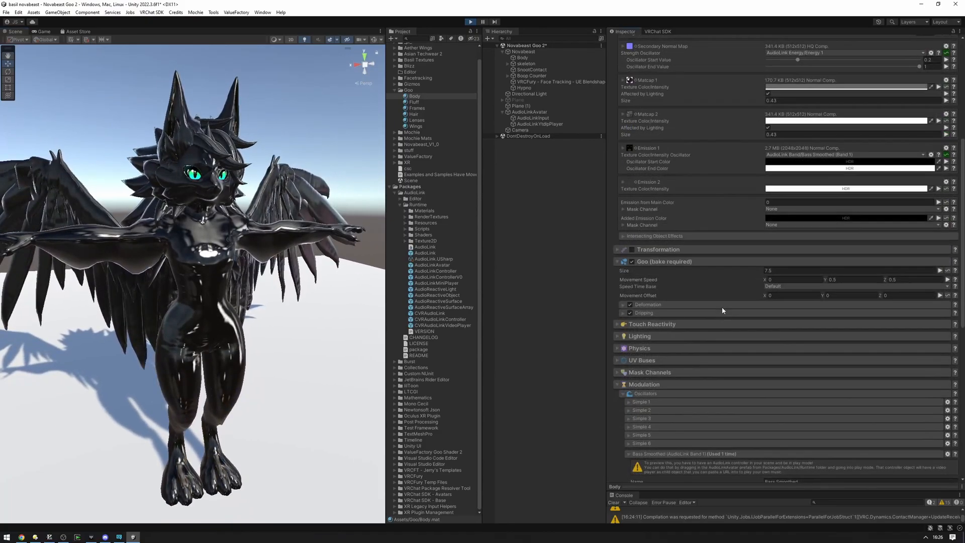
scroll(down, 3)
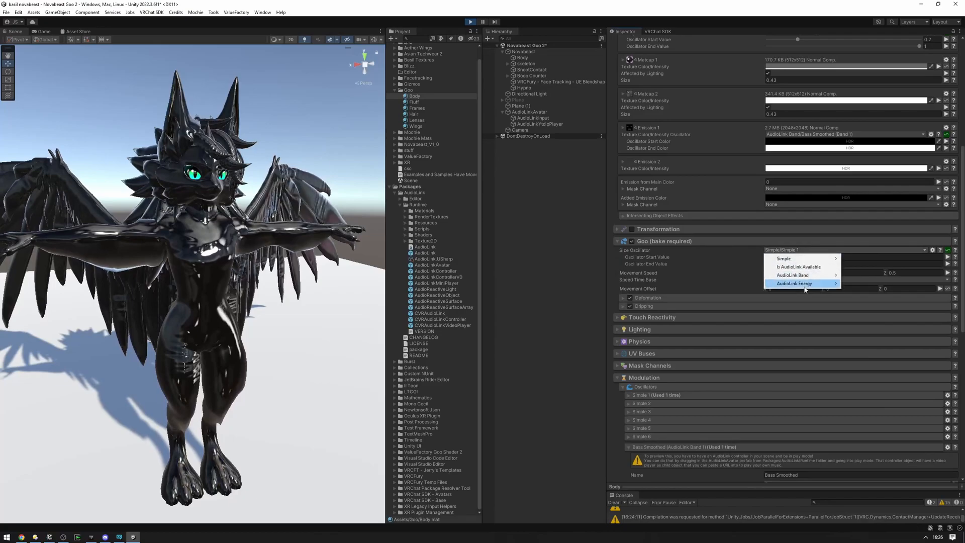
Drive Goo Size from AudioLink Band 2 'Bass Very Smooth' on the Bass band, starting at 7.5.
click(795, 275)
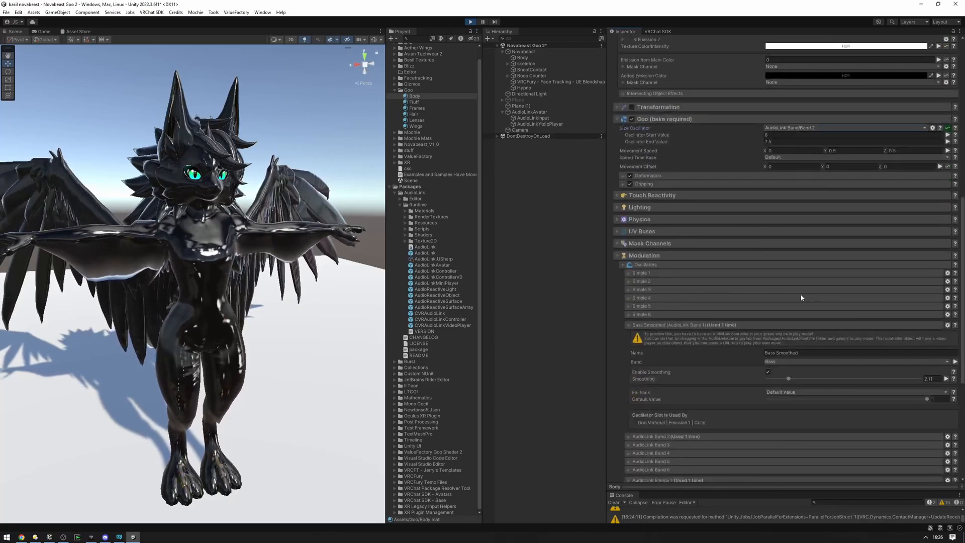
scroll(down, 3)
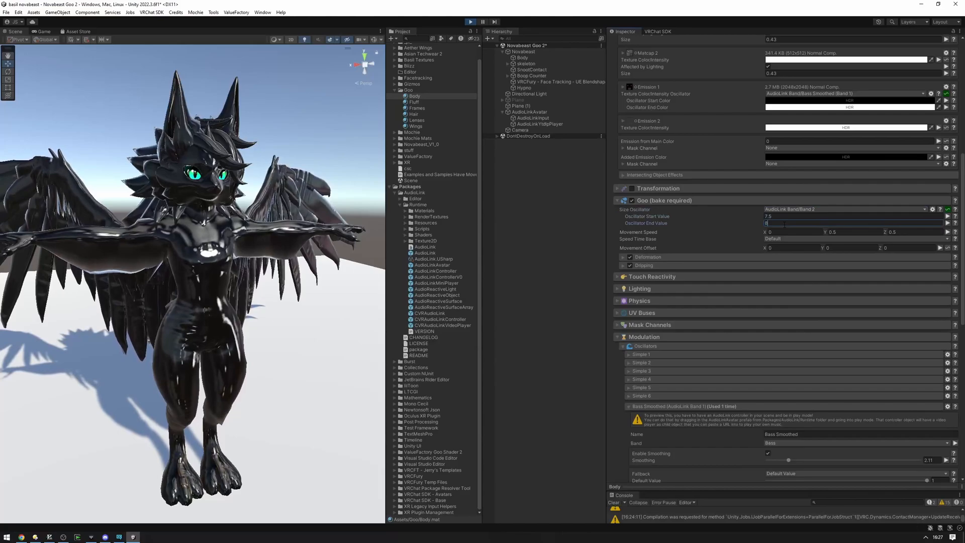
scroll(down, 3)
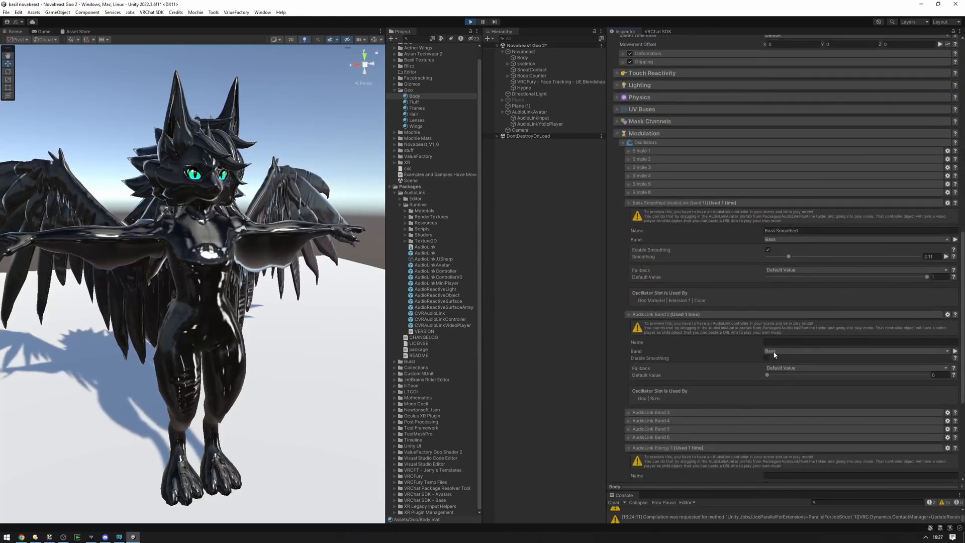
click(856, 351)
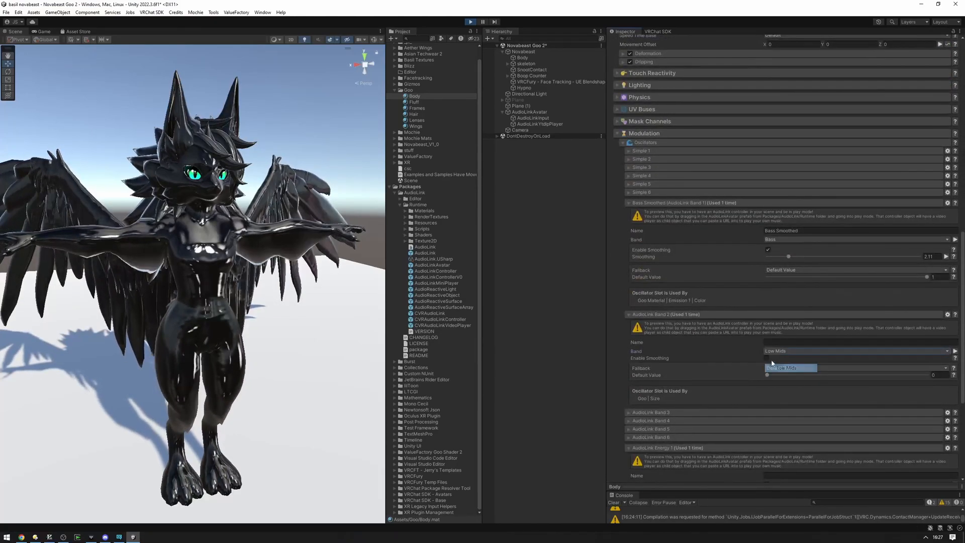
click(785, 368)
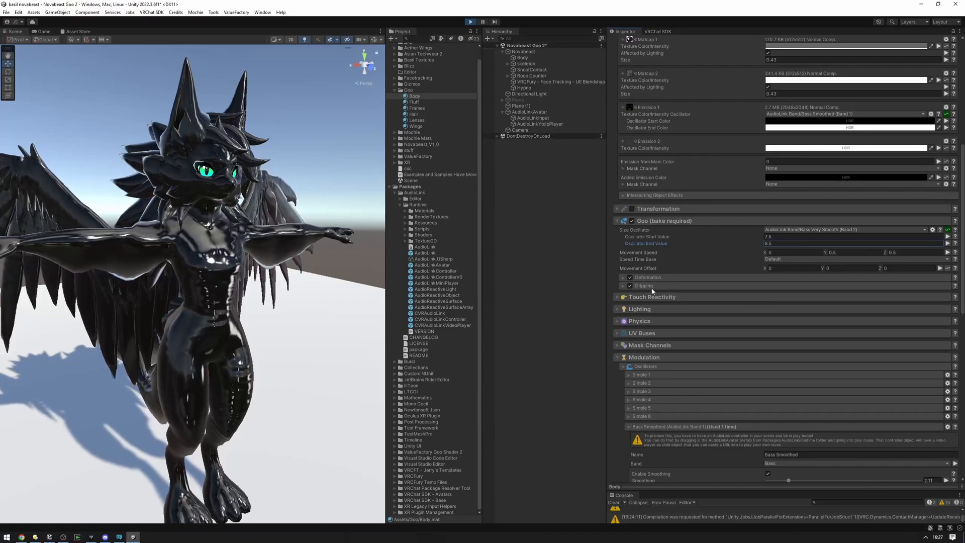
Drive the drip Max Length from the Bass Very Smooth band (Band 2).
click(630, 285)
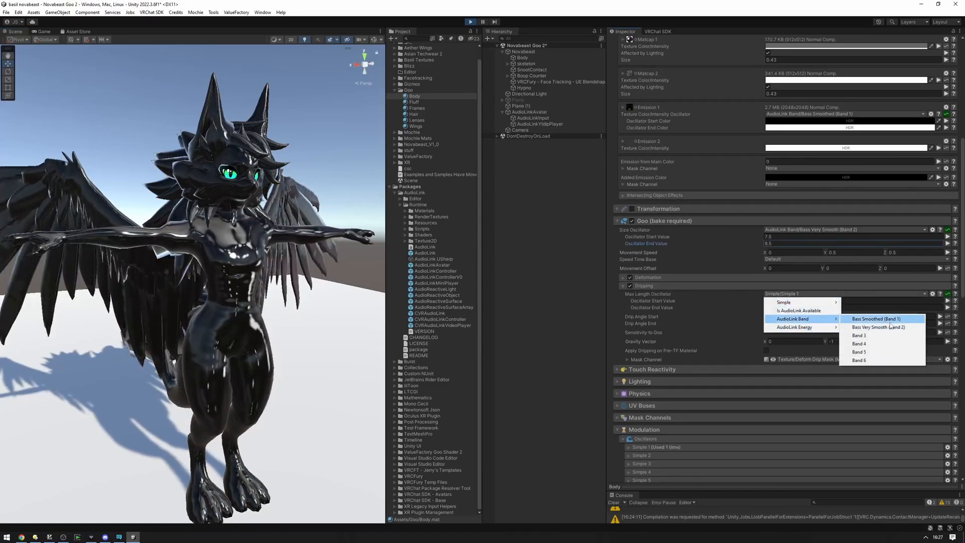
click(876, 318)
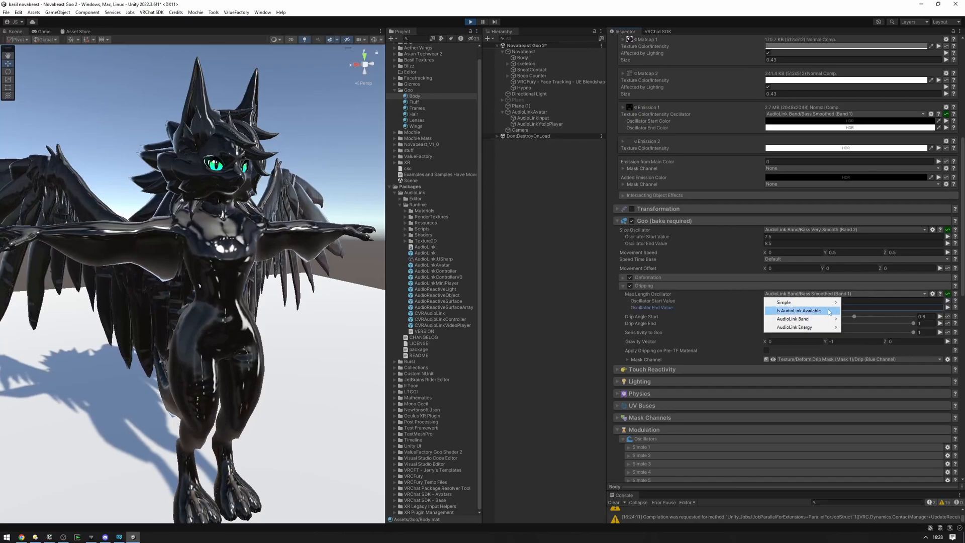
click(797, 310)
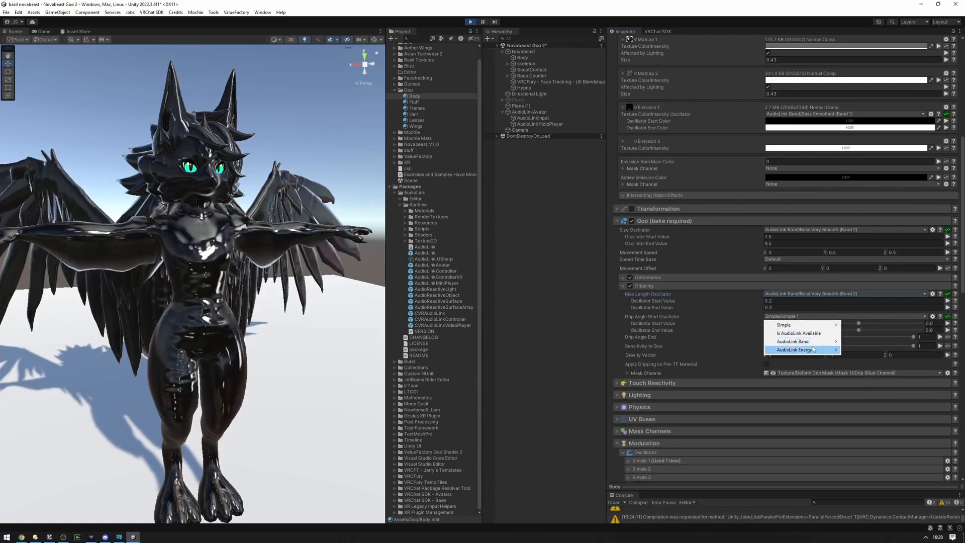
Drive Drip Angle Start from smoothed AudioLink energy (Energy 2).
click(794, 350)
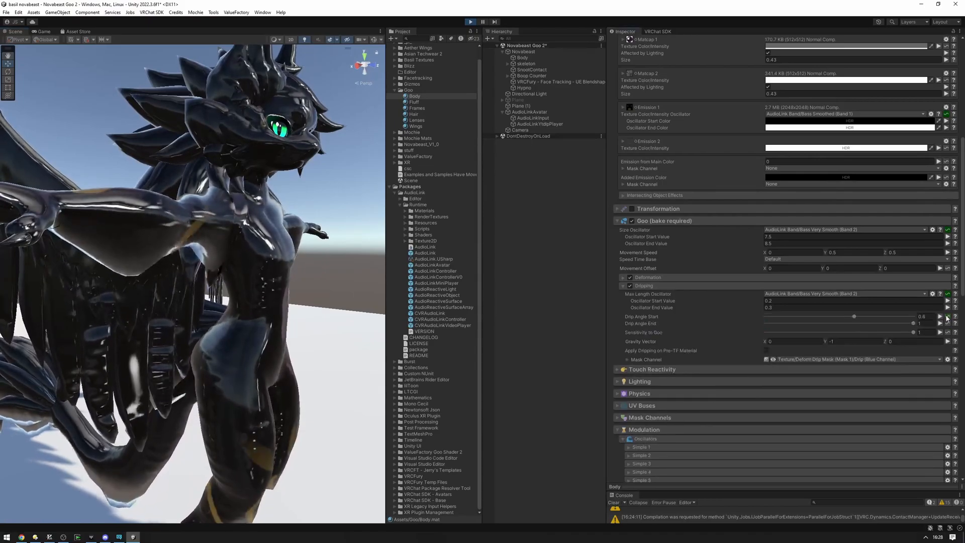
click(930, 316)
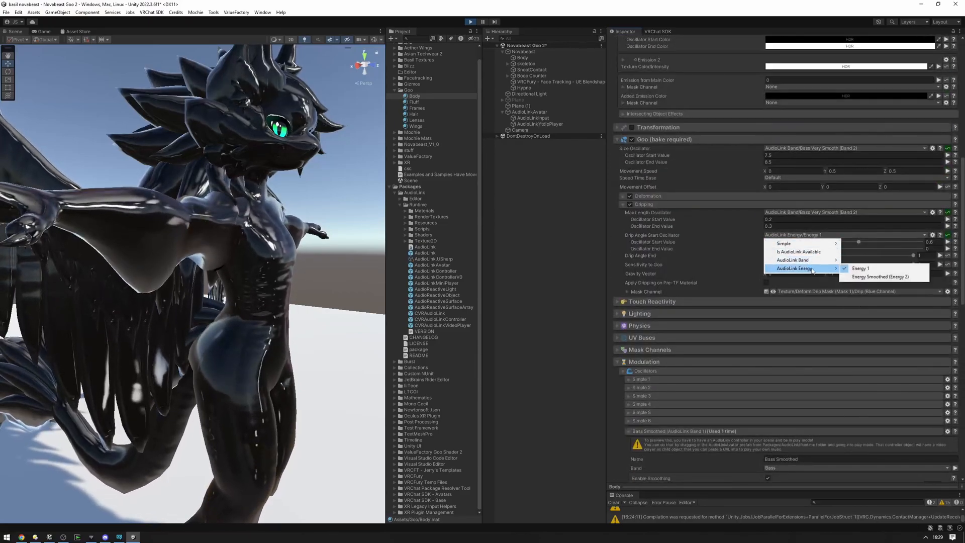
click(880, 276)
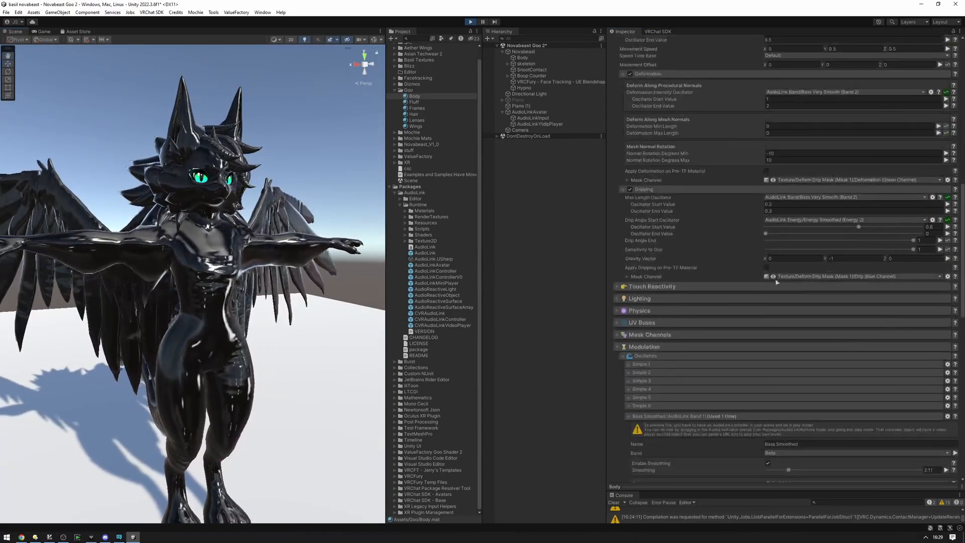
scroll(down, 3)
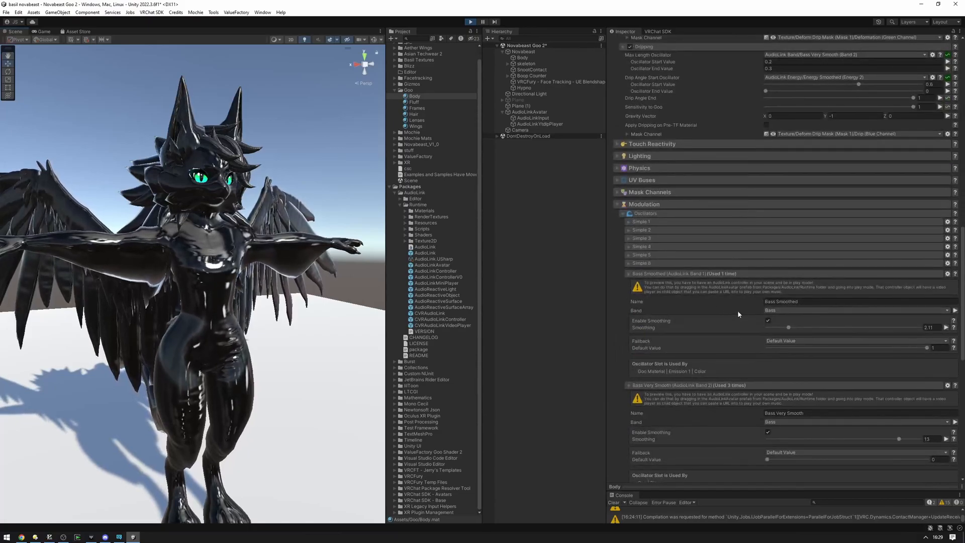
scroll(down, 3)
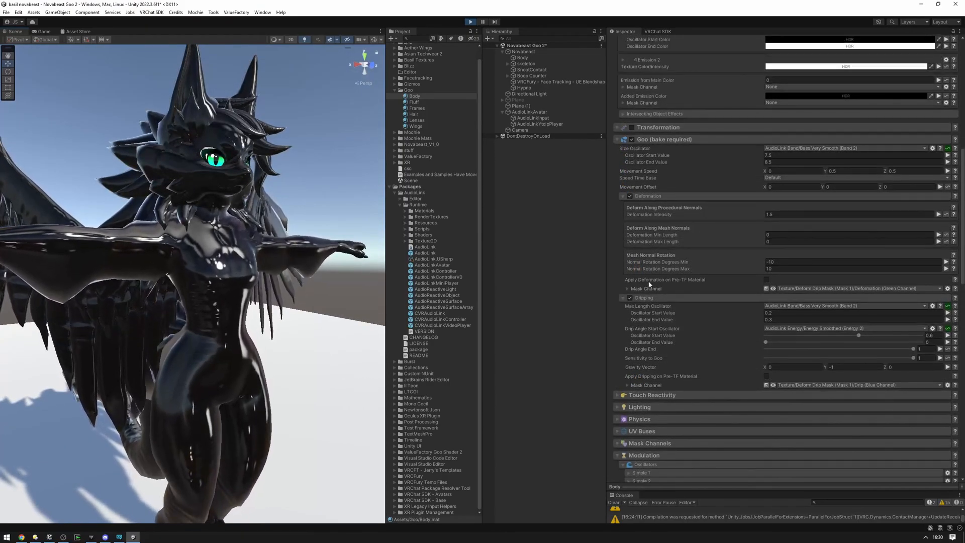
Point Scroll 1's time base at AudioLink Band Time 1 and name that time base 'Bass'.
click(622, 196)
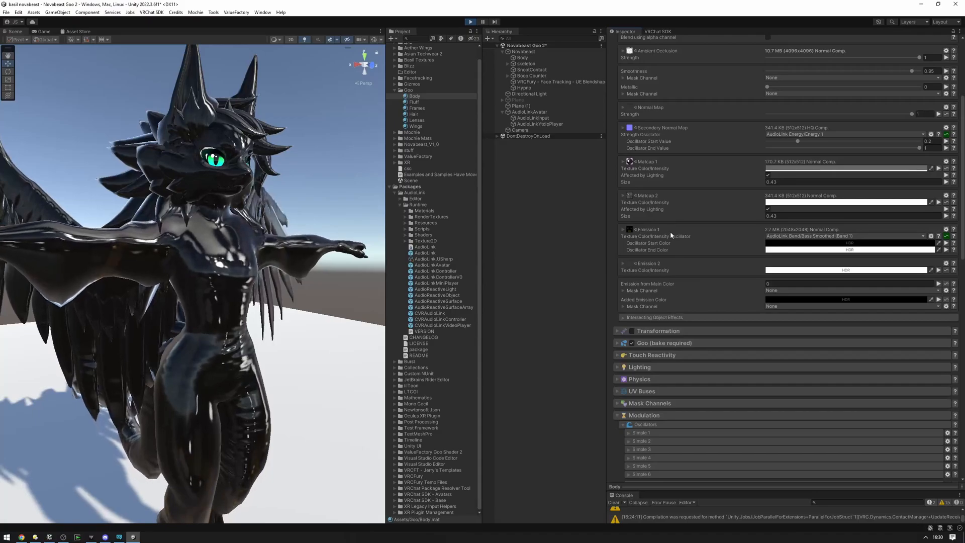
click(624, 230)
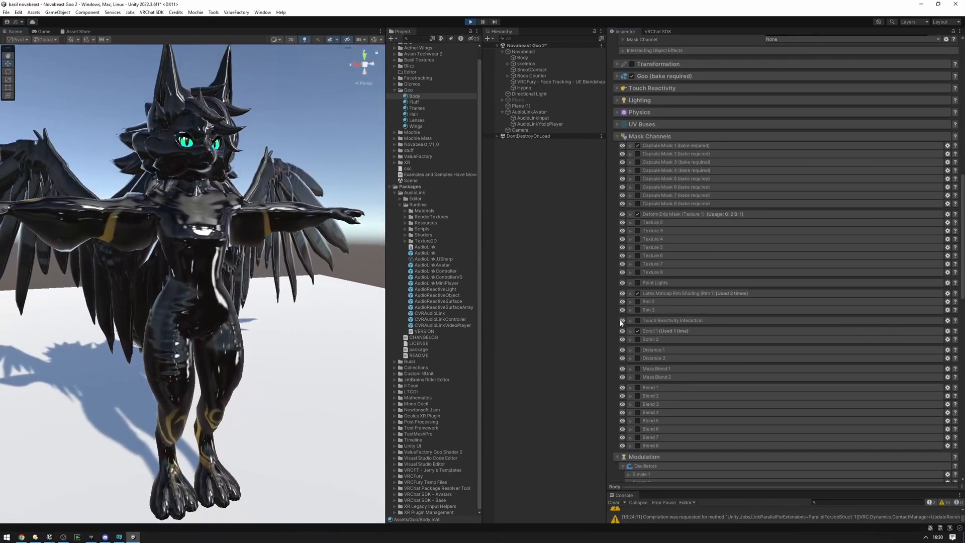
click(623, 330)
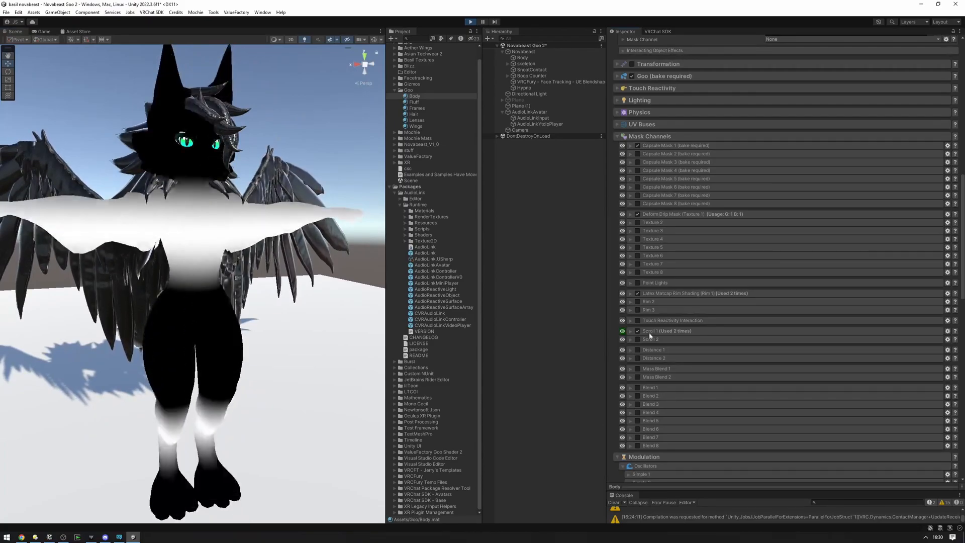
click(631, 331)
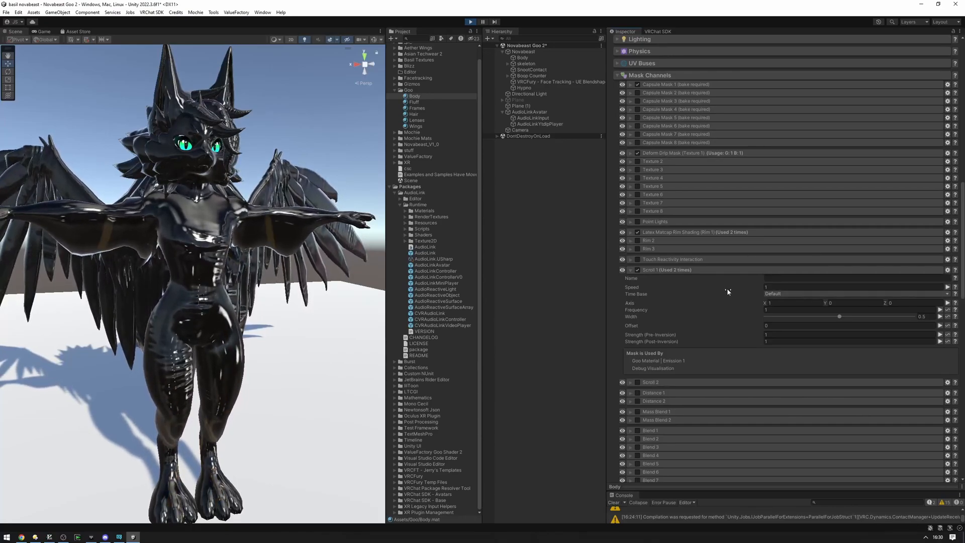
click(850, 294)
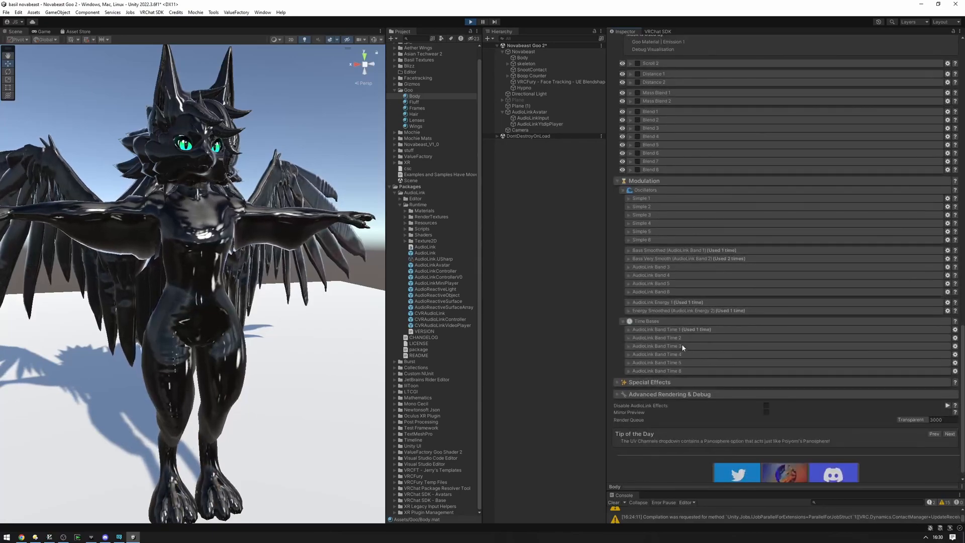
click(672, 330)
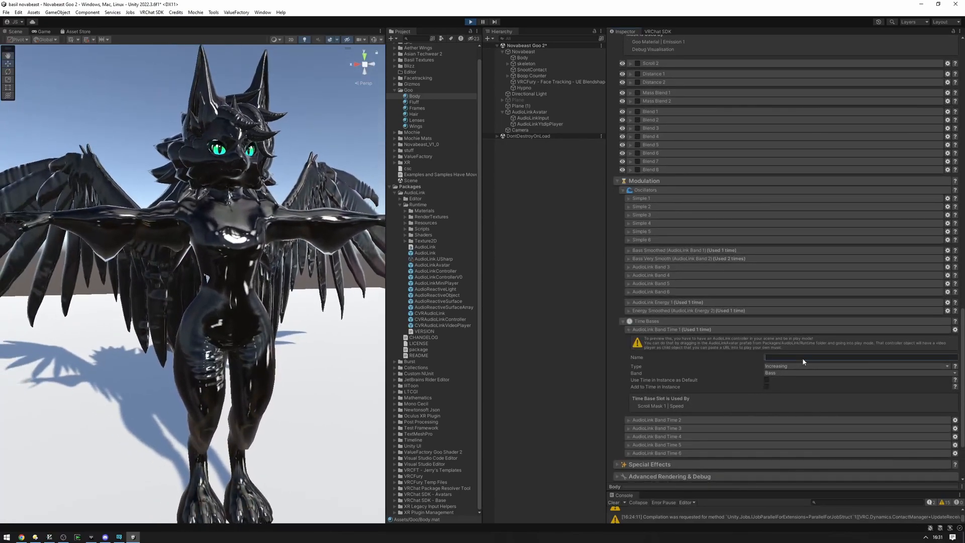
text(Bass)
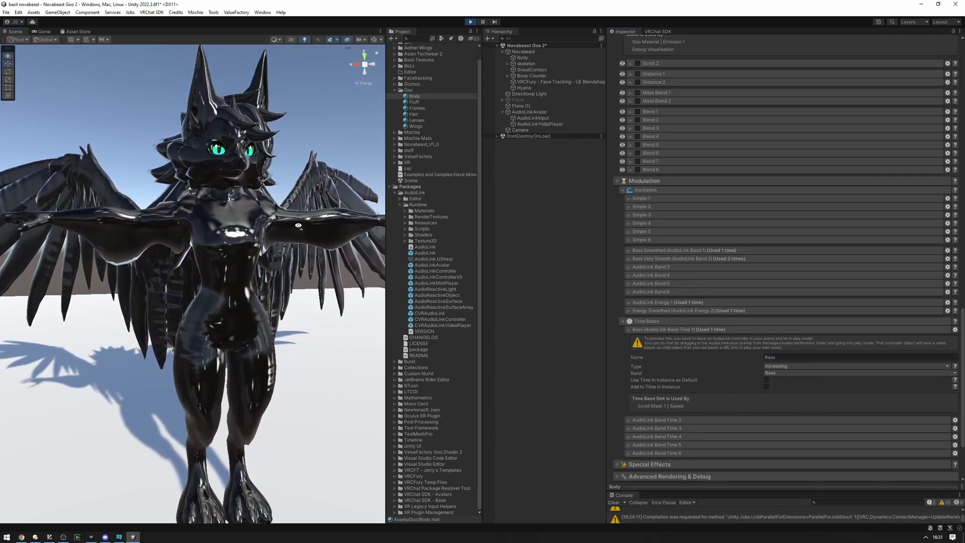
scroll(up, 3)
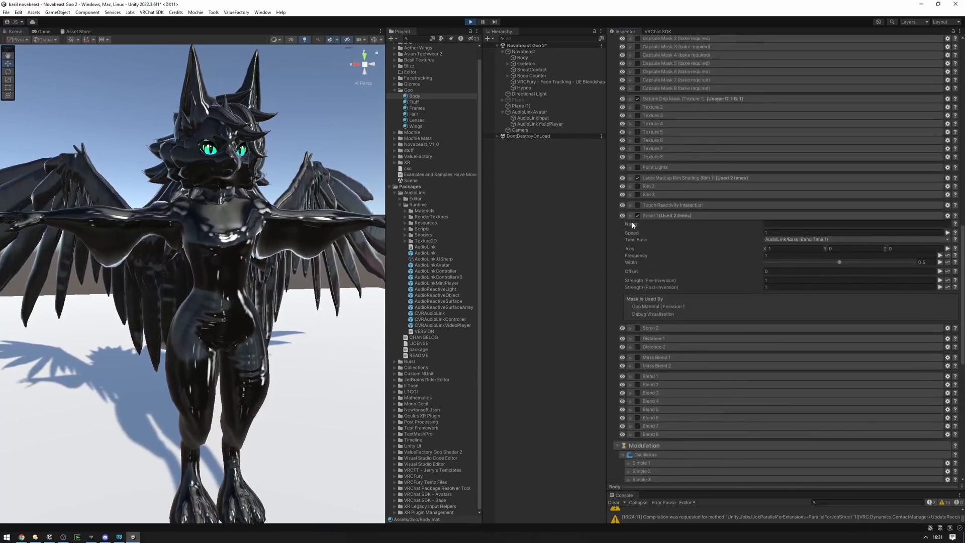
click(621, 216)
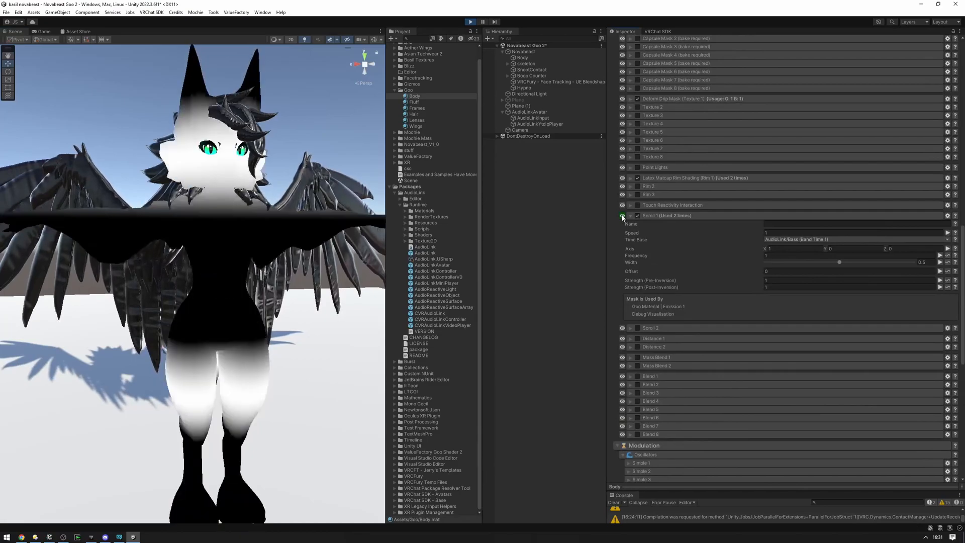
Set the Bass time base to the Bass band and the scroll mask speed to 0.2.
scroll(down, 3)
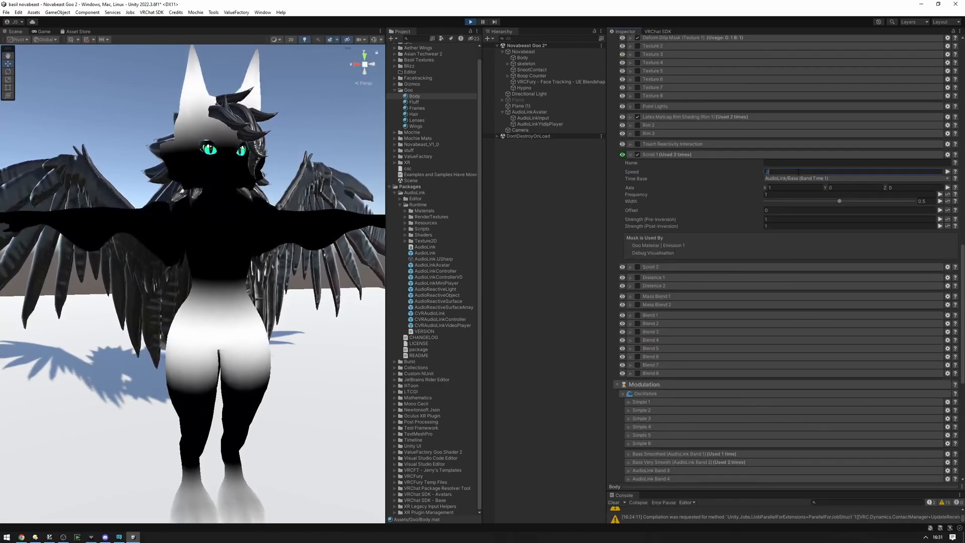
scroll(down, 3)
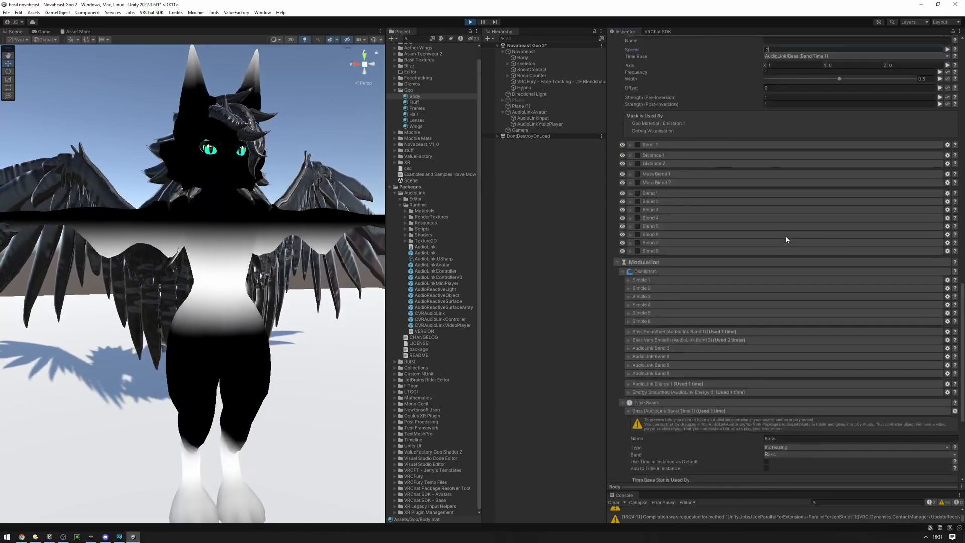
scroll(down, 3)
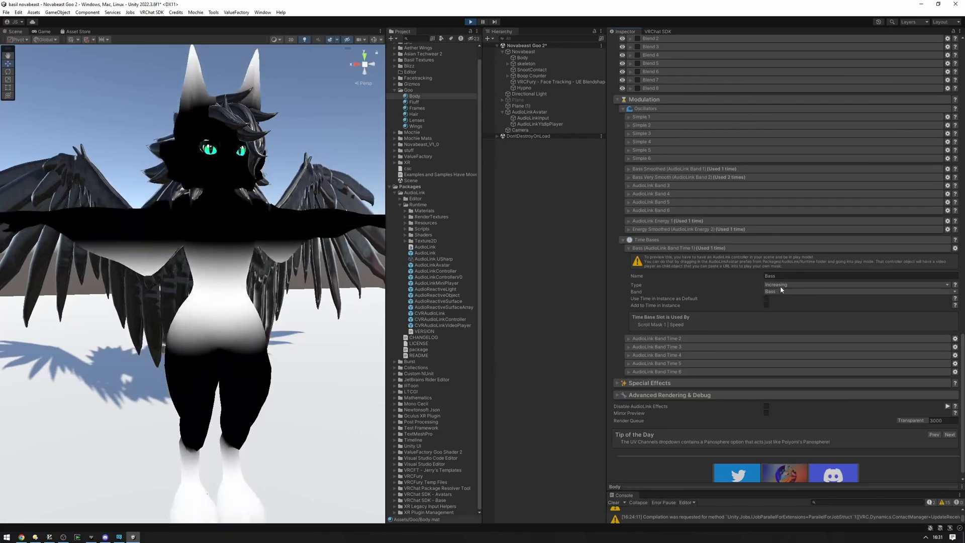
click(855, 284)
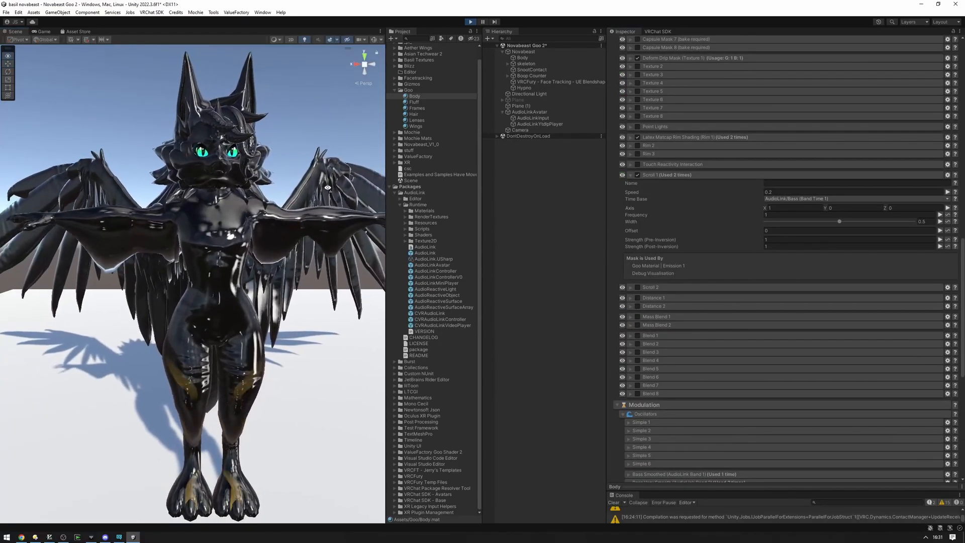
scroll(up, 3)
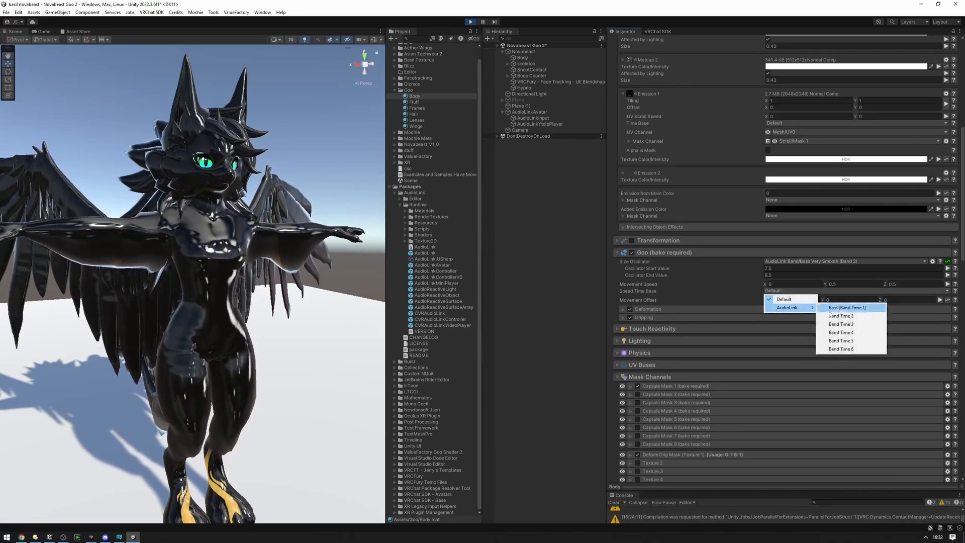
Drive goo Speed from AudioLink Band Time 2 set to the Bass band.
click(846, 308)
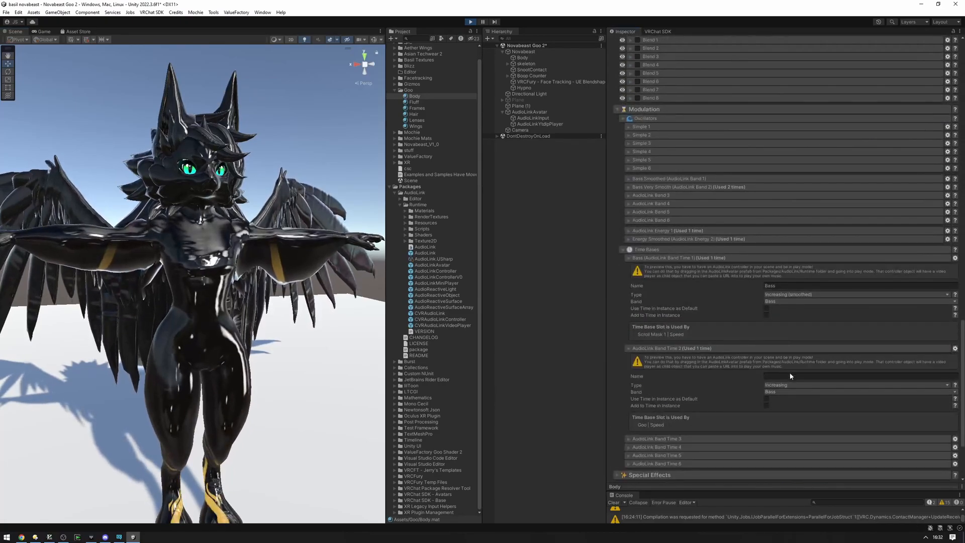
click(855, 391)
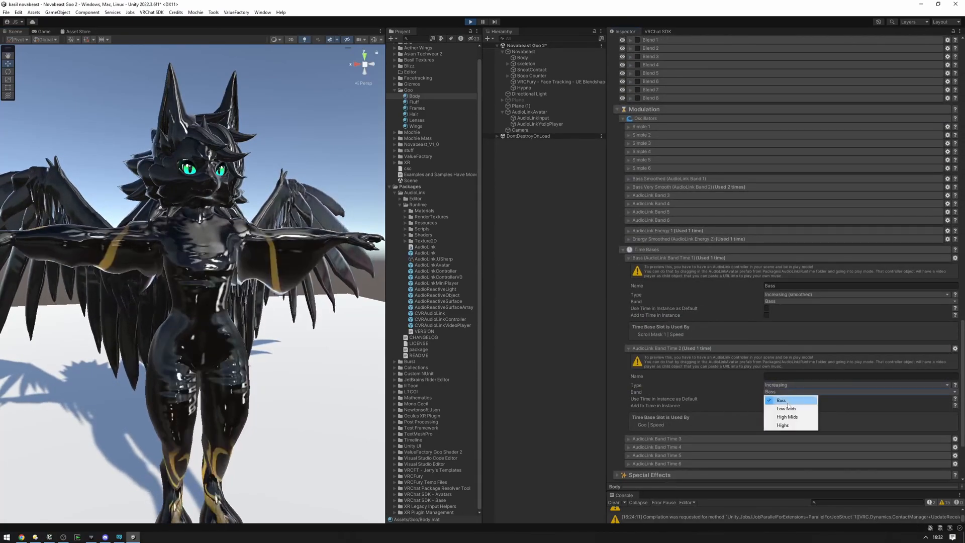
click(782, 400)
text(Bass)
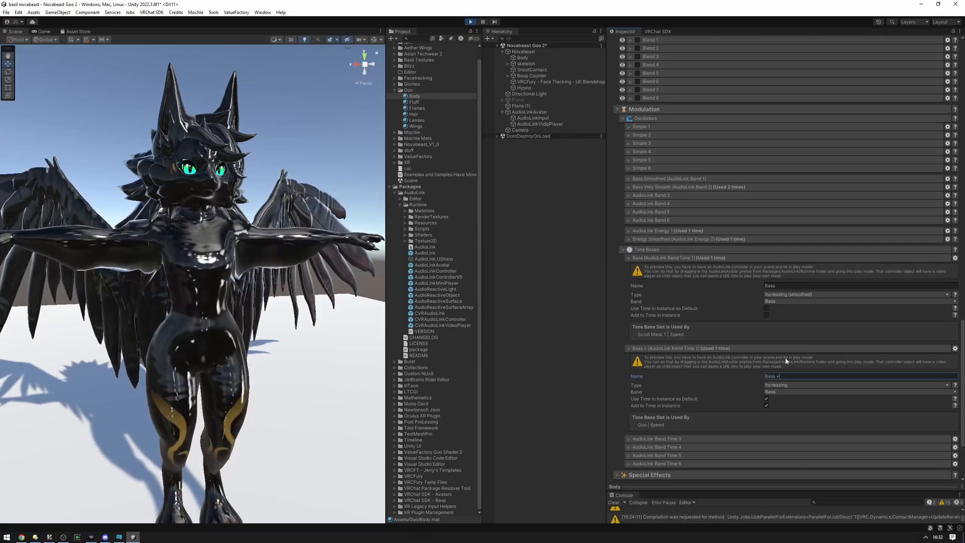
scroll(up, 3)
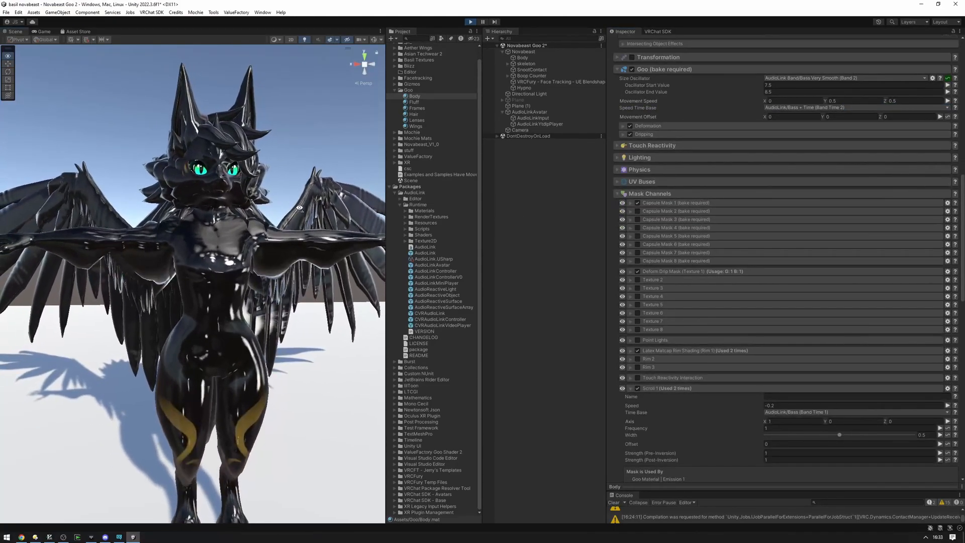
scroll(up, 3)
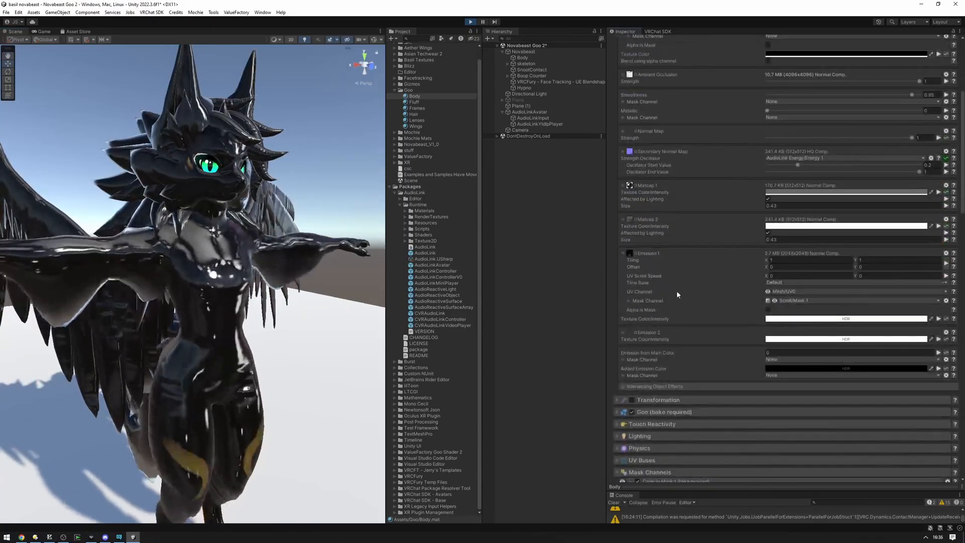
Mask the Added Emission Color to Rim (Fresnel) Mask 2 and enable Rim 2.
click(847, 338)
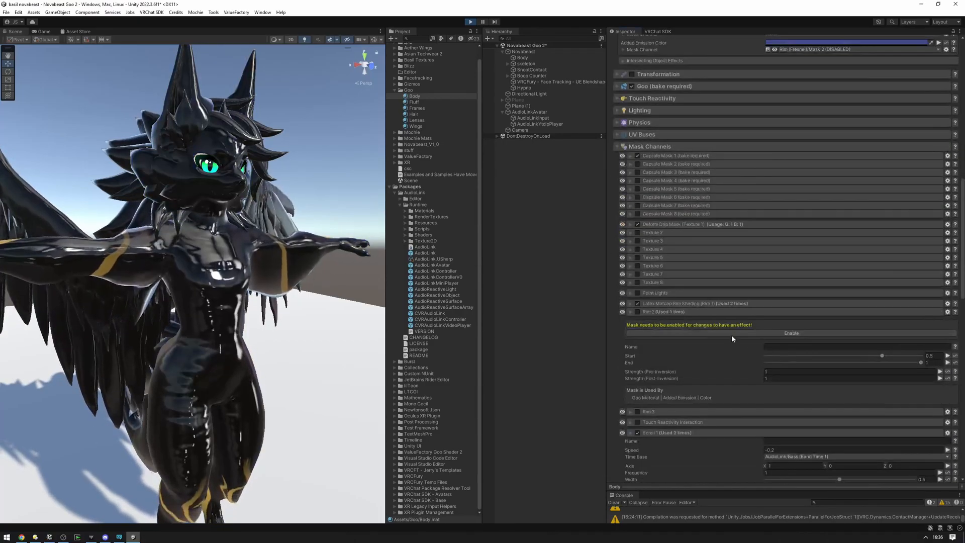
scroll(up, 3)
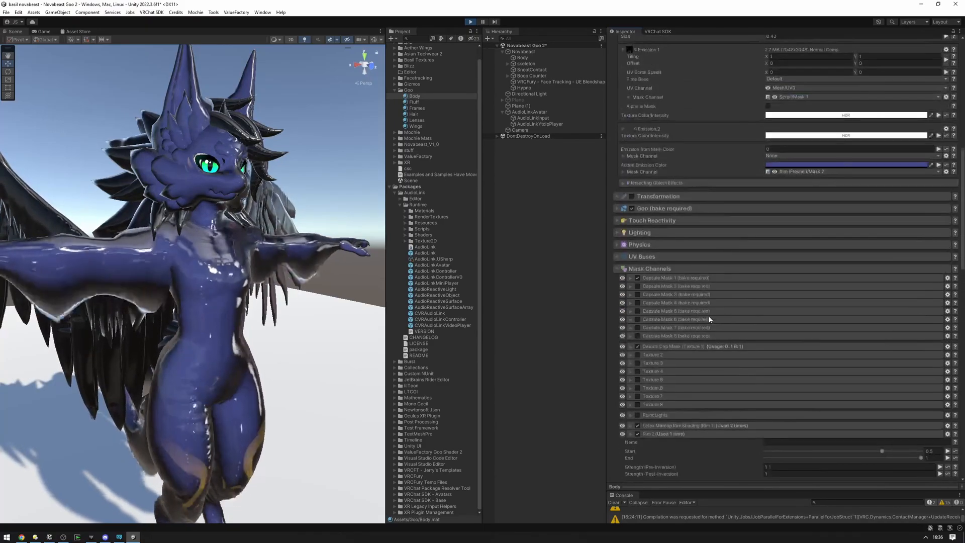
scroll(down, 3)
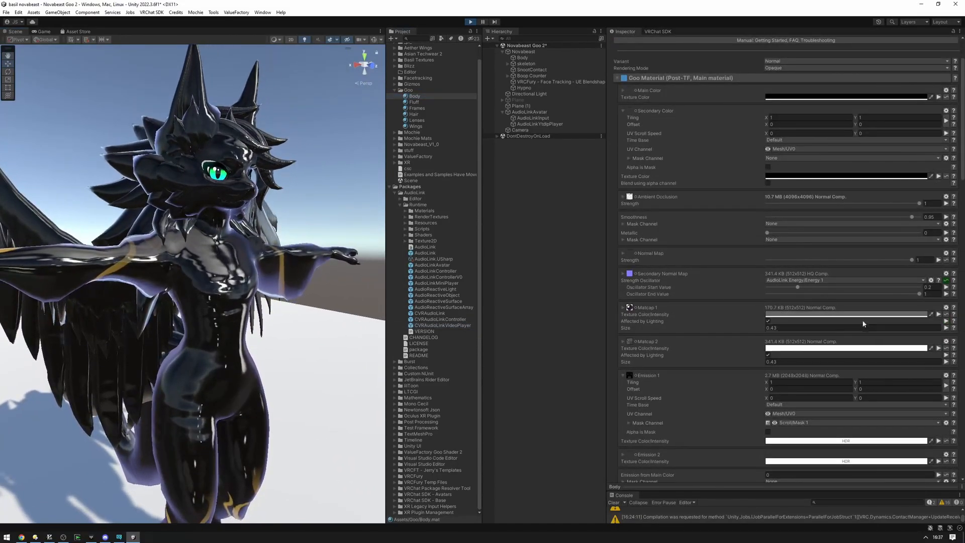
scroll(down, 3)
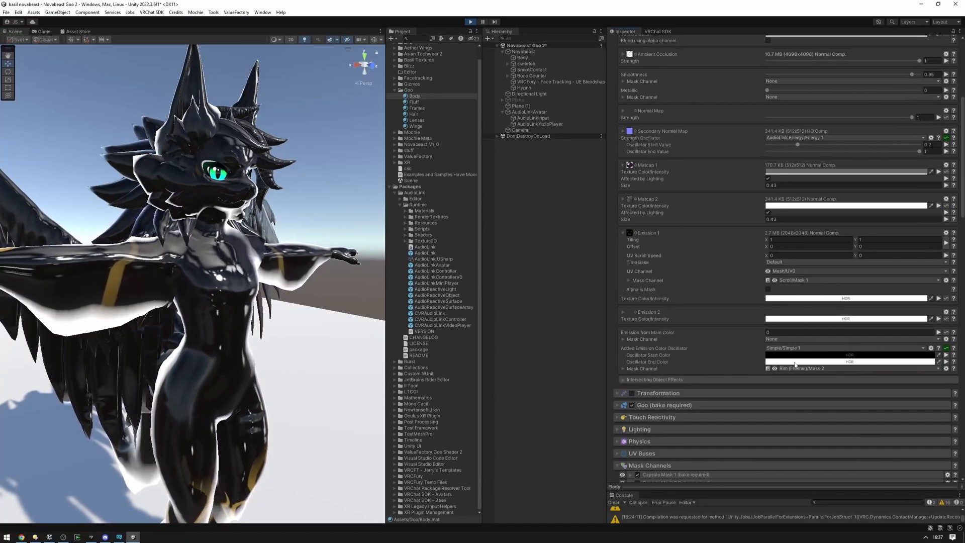
Drive the rim emission colour oscillator with AudioLink Bass Very Smooth (Band 2).
click(847, 348)
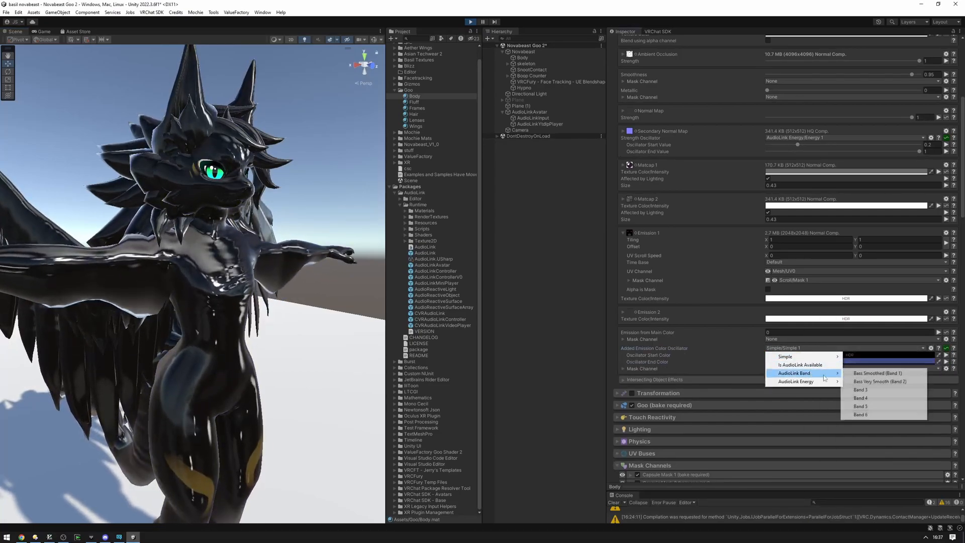
click(880, 381)
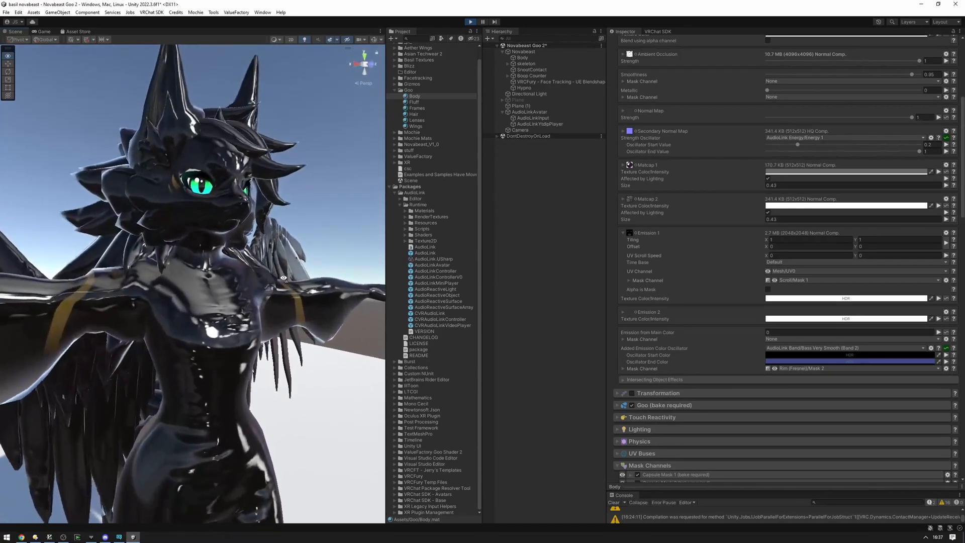
click(846, 319)
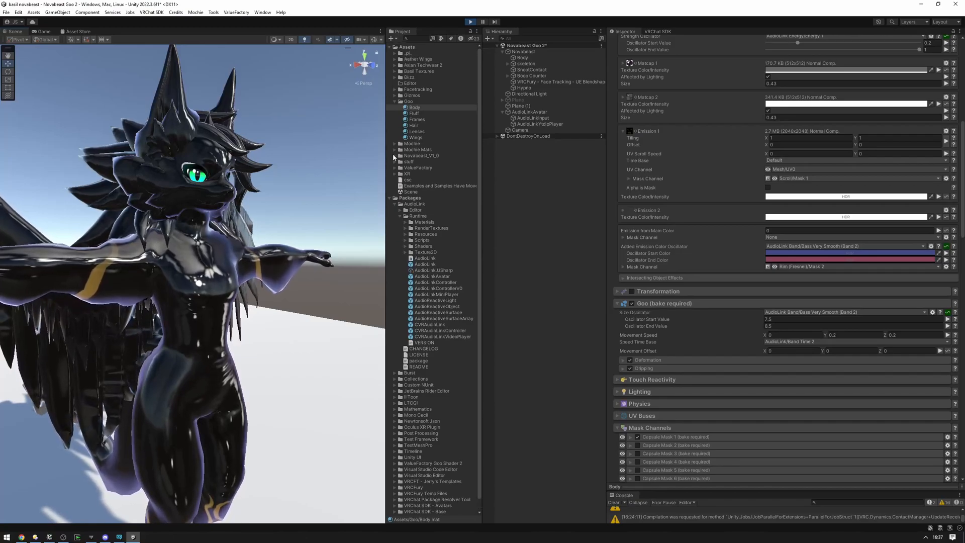
click(396, 168)
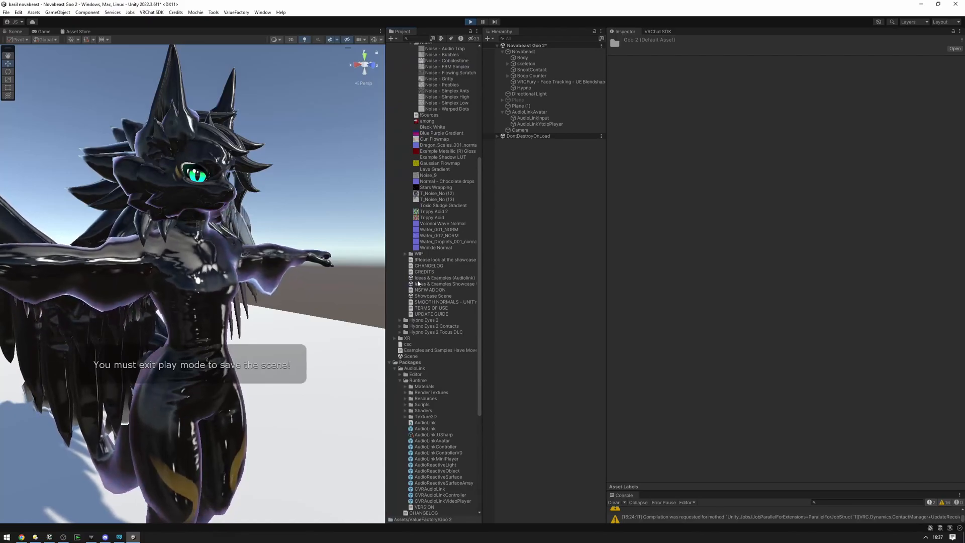
click(417, 278)
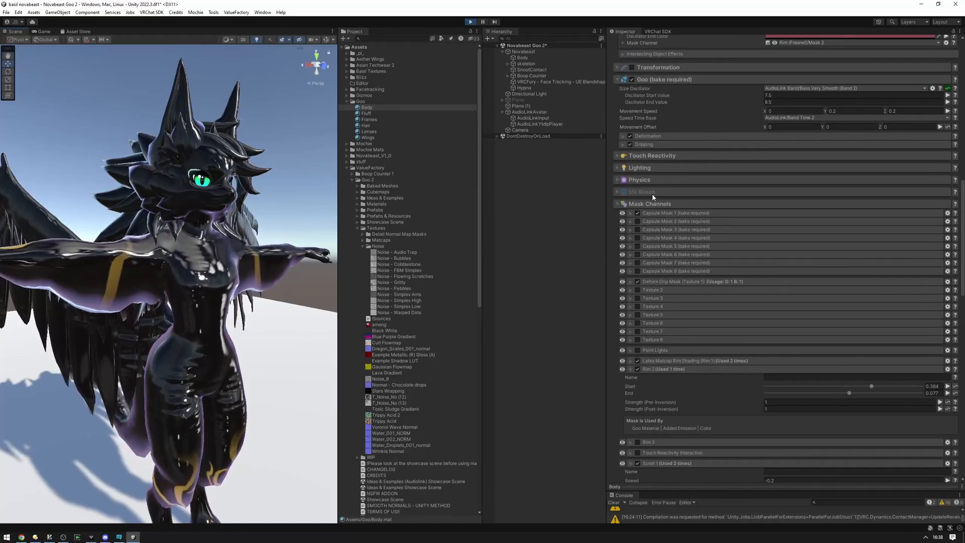
scroll(down, 3)
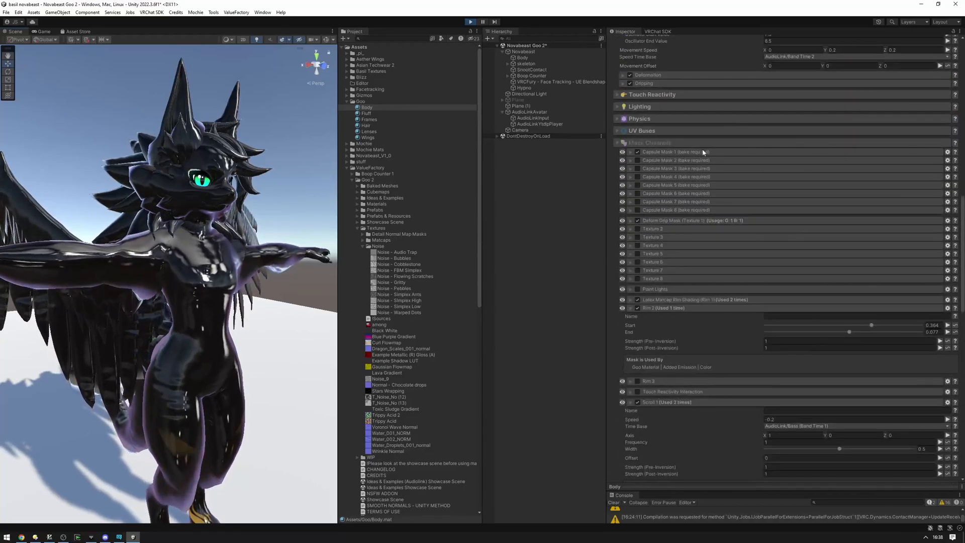
scroll(down, 3)
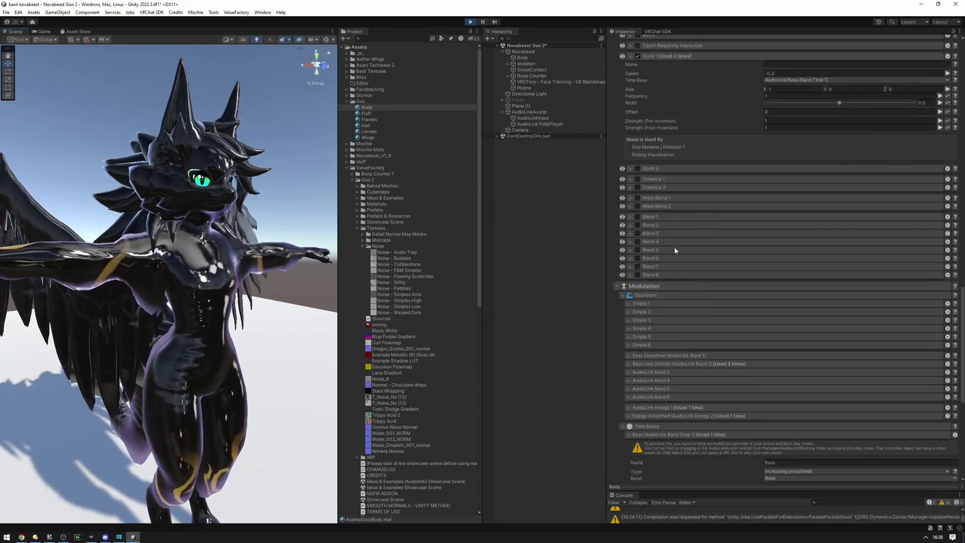